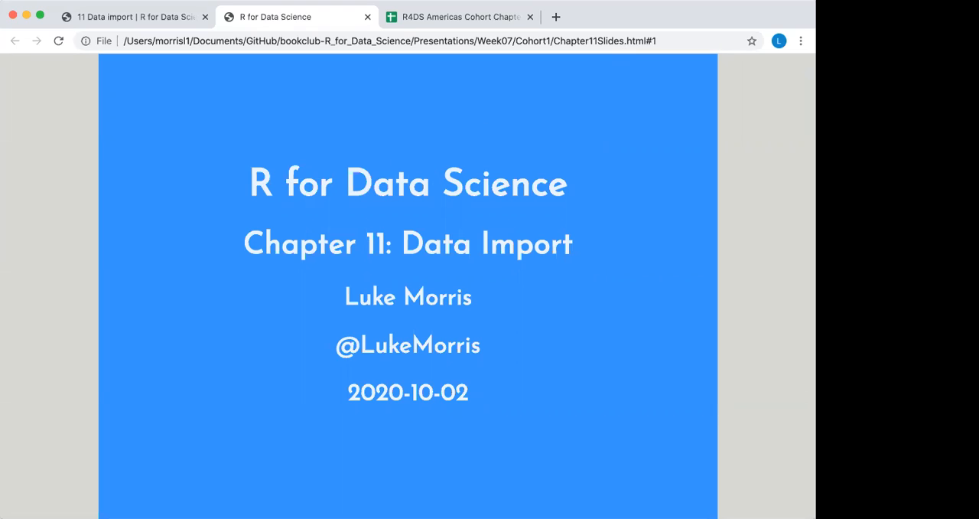
pyautogui.moveTo(419, 266)
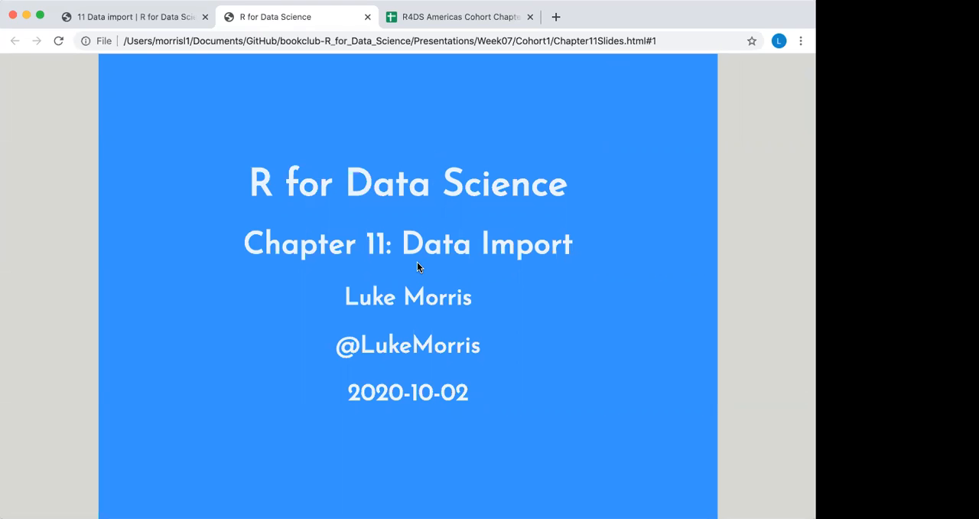
pyautogui.moveTo(775, 188)
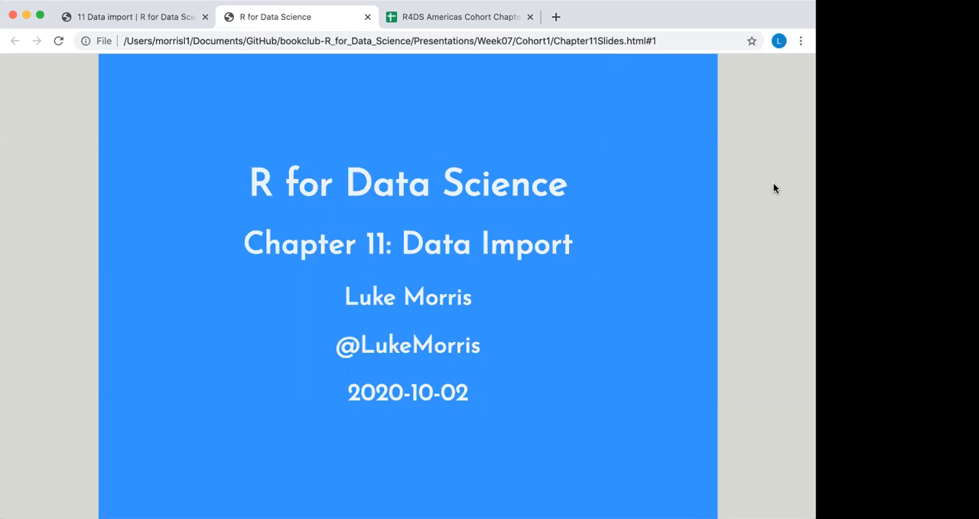
pyautogui.moveTo(734, 153)
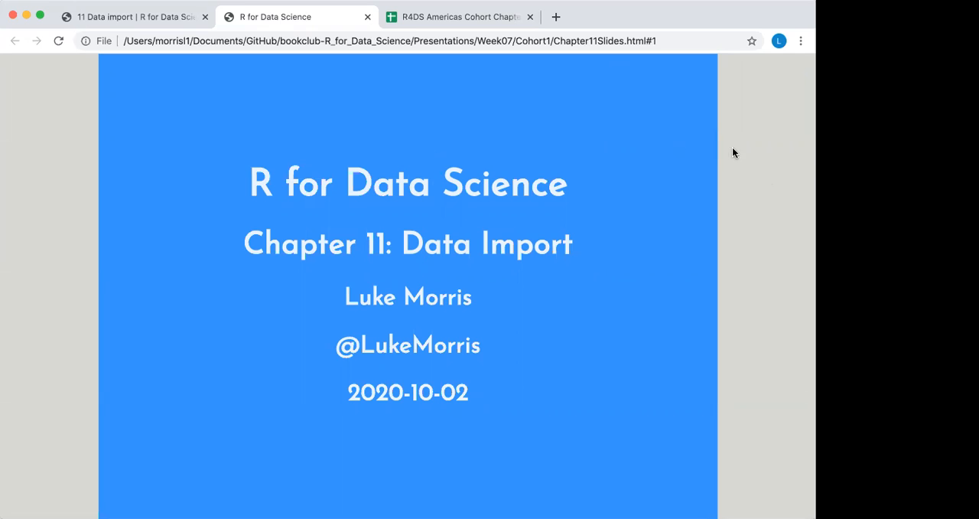
pyautogui.moveTo(621, 244)
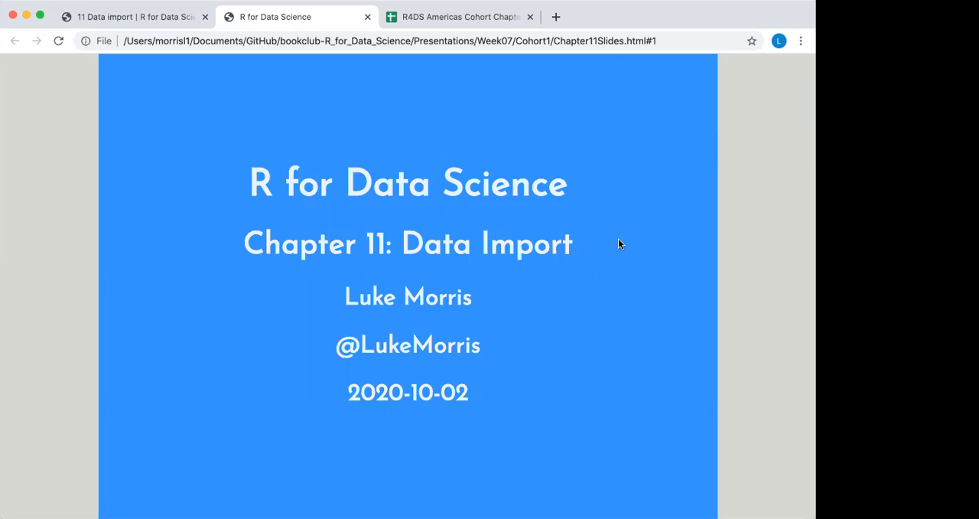
pyautogui.moveTo(590, 268)
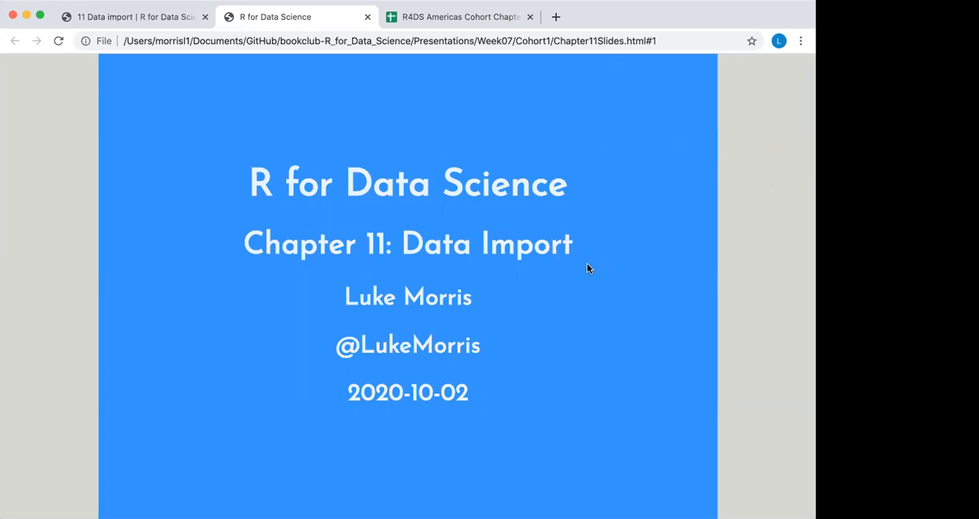
# Advance the deck to slide 2, listing read_csv(), read_csv2(), read_tsv() and read_delim().
pyautogui.press('Right')
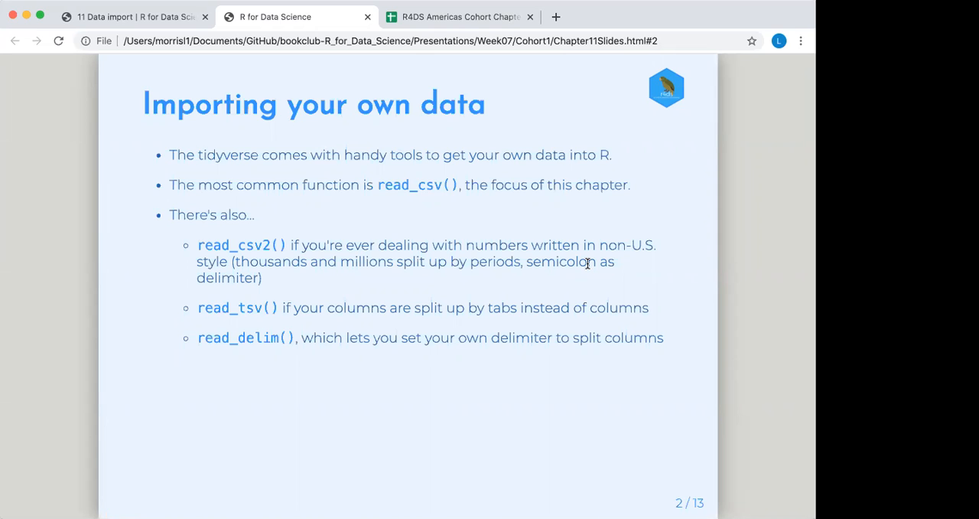
# Advance to slide 3, showing trucks.csv read into a 4-by-4 tibble.
pyautogui.press('Right')
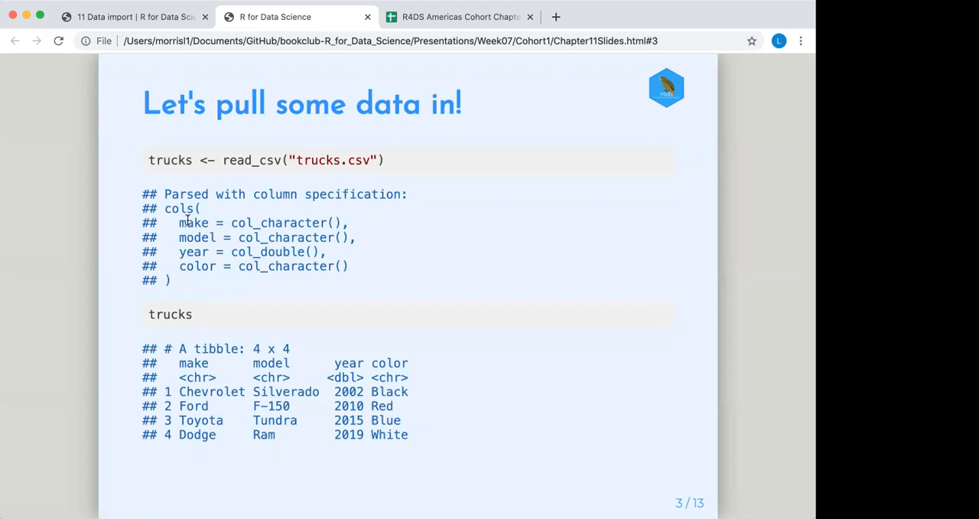
pyautogui.moveTo(302, 222)
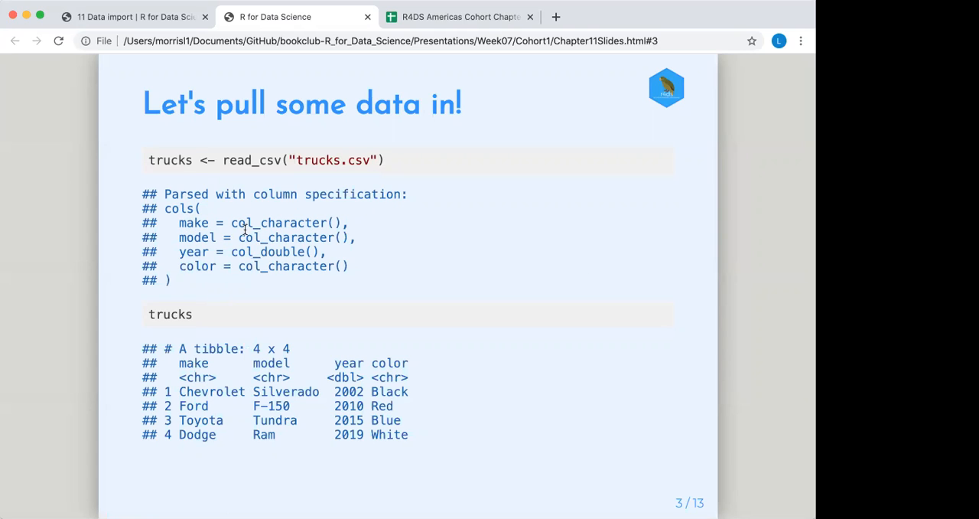
pyautogui.moveTo(193, 237)
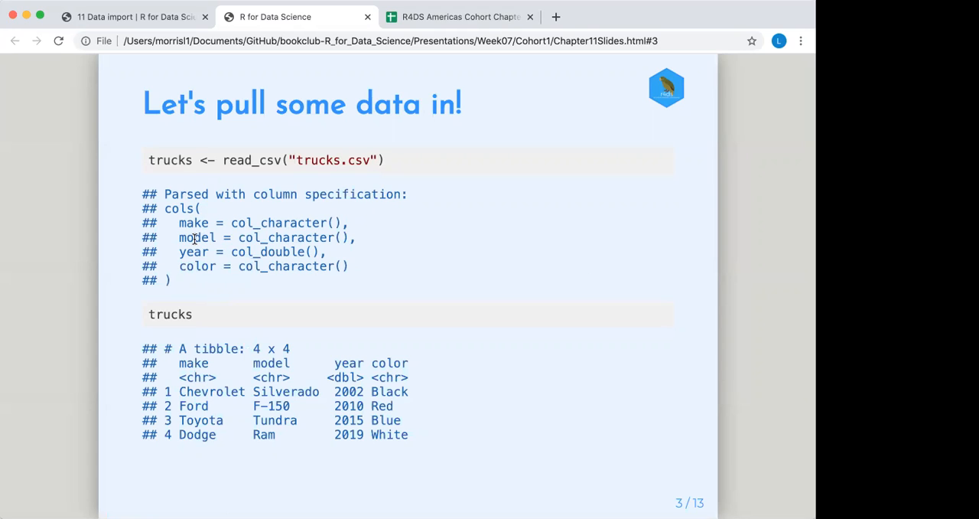
pyautogui.moveTo(182, 253)
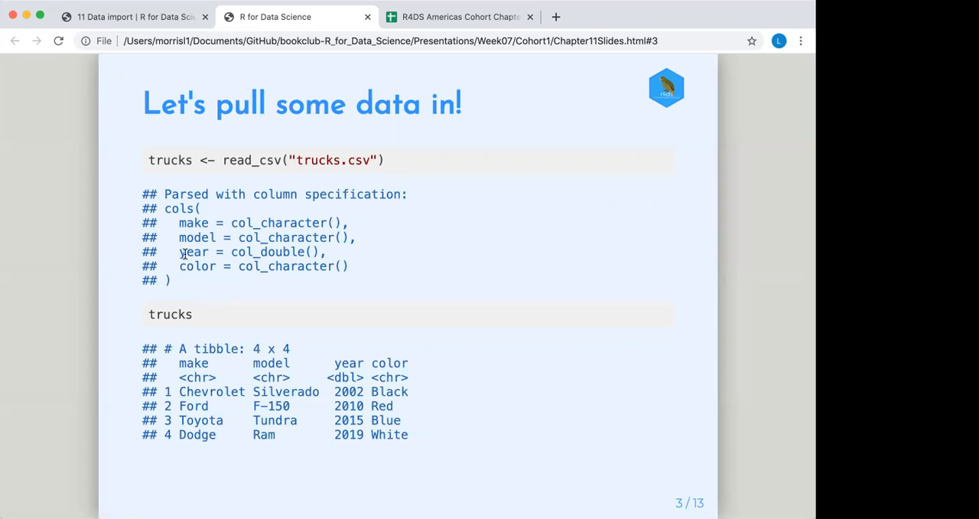
pyautogui.moveTo(201, 271)
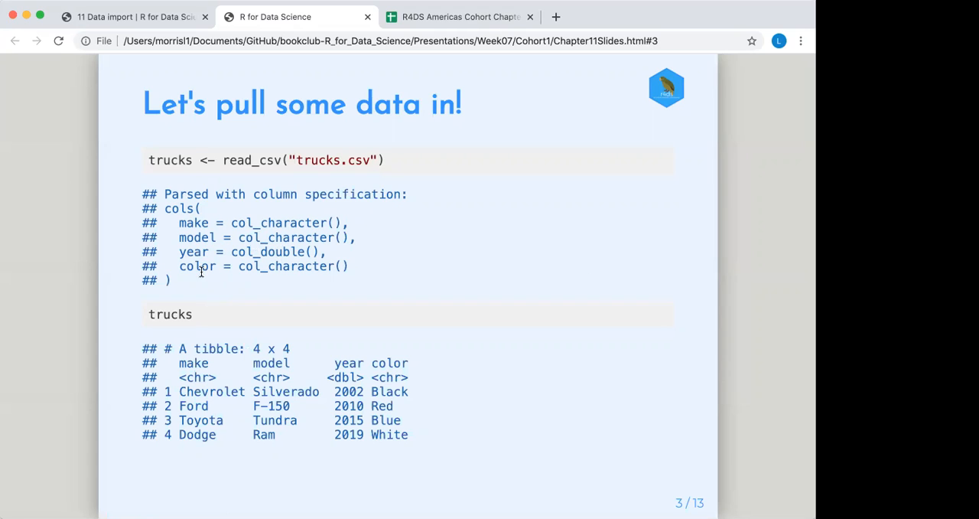
pyautogui.moveTo(313, 274)
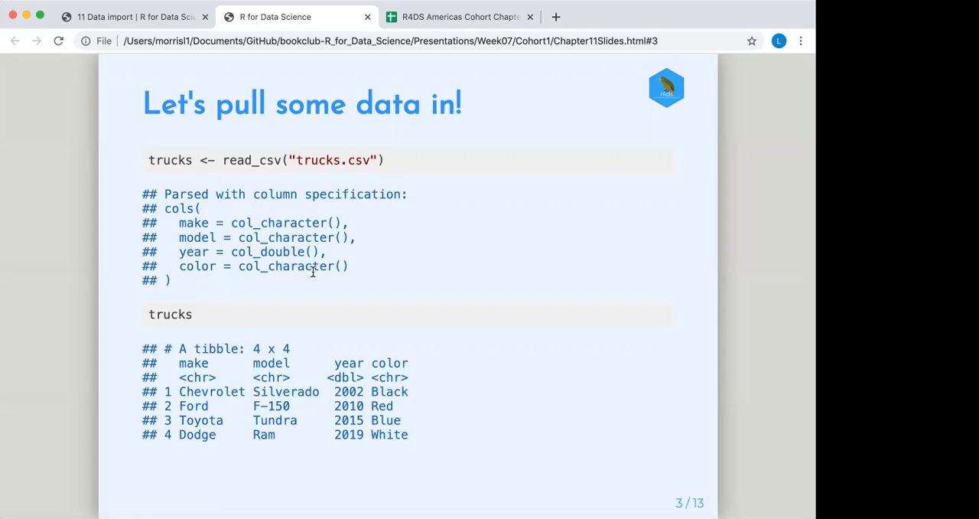
pyautogui.moveTo(196, 357)
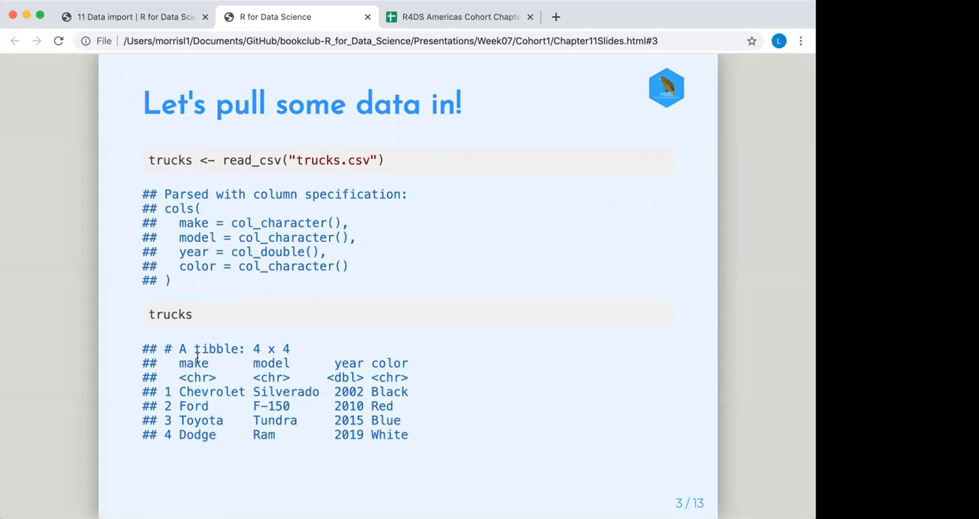
pyautogui.moveTo(200, 434)
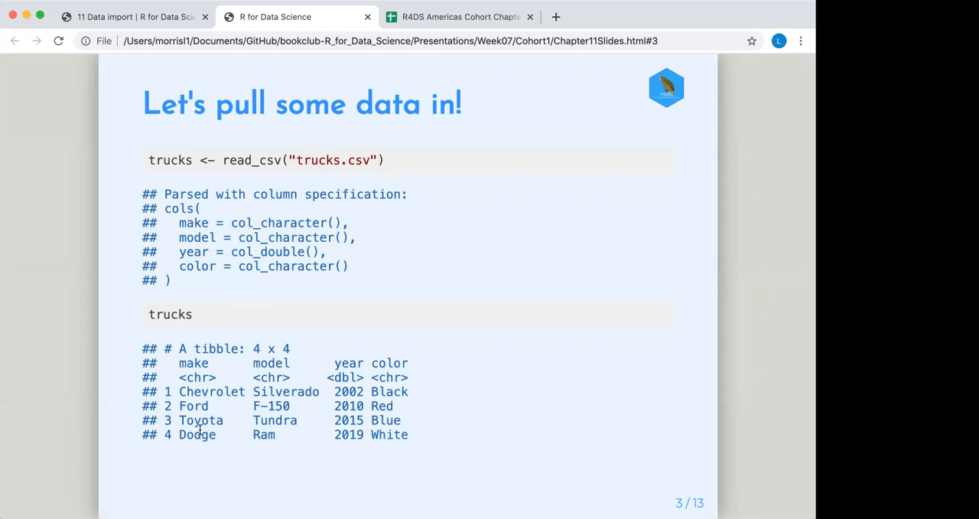
pyautogui.moveTo(342, 377)
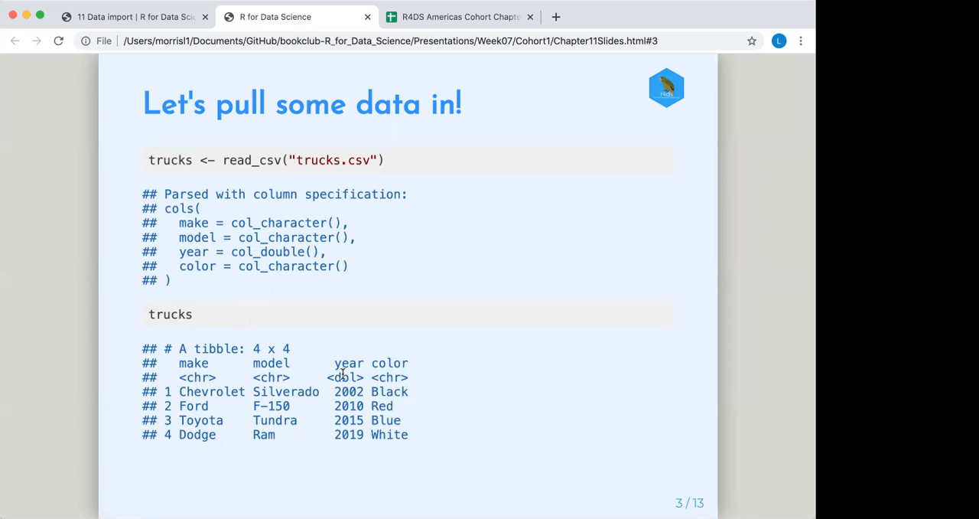
pyautogui.moveTo(190, 377)
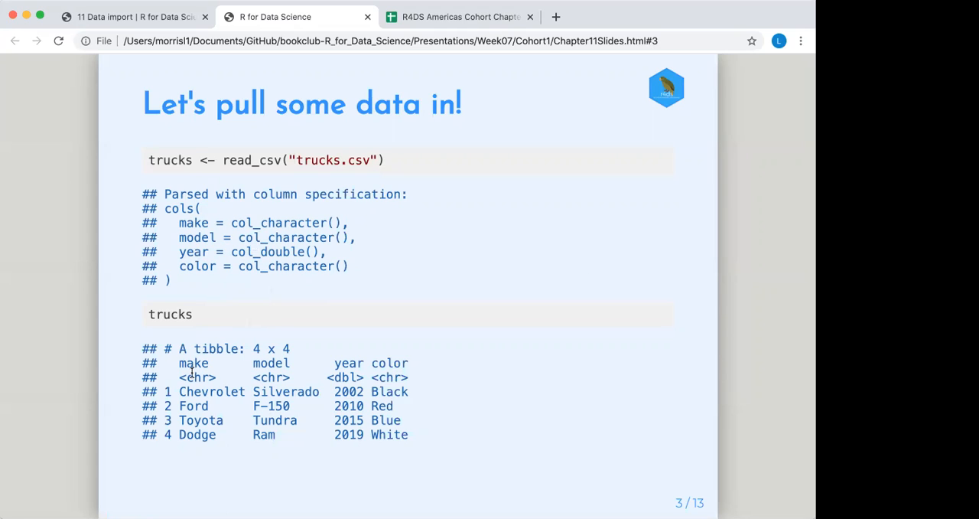
pyautogui.moveTo(196, 379)
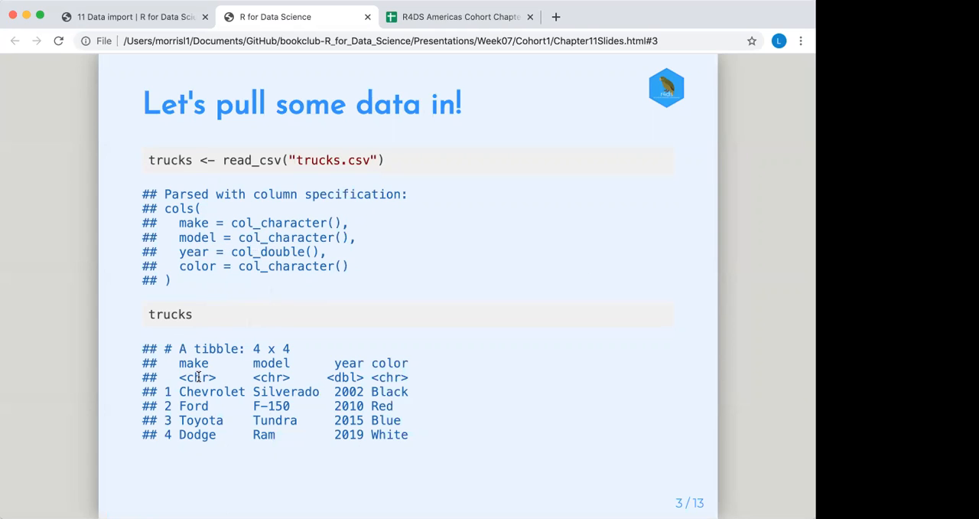
pyautogui.moveTo(339, 378)
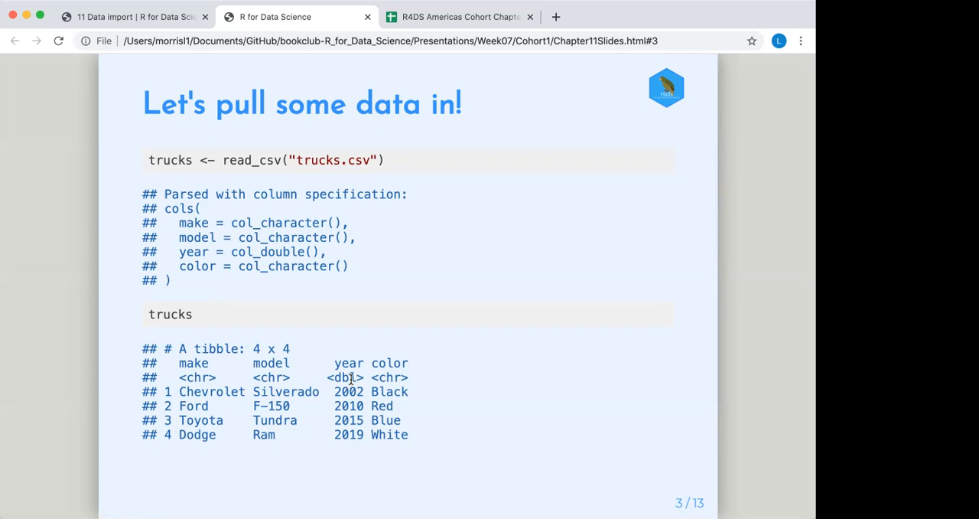
pyautogui.moveTo(264, 393)
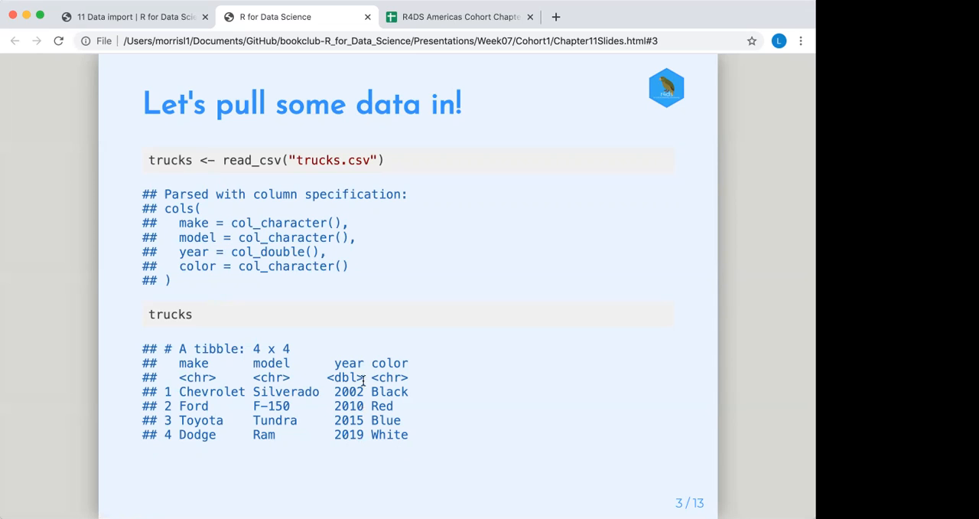
pyautogui.moveTo(451, 367)
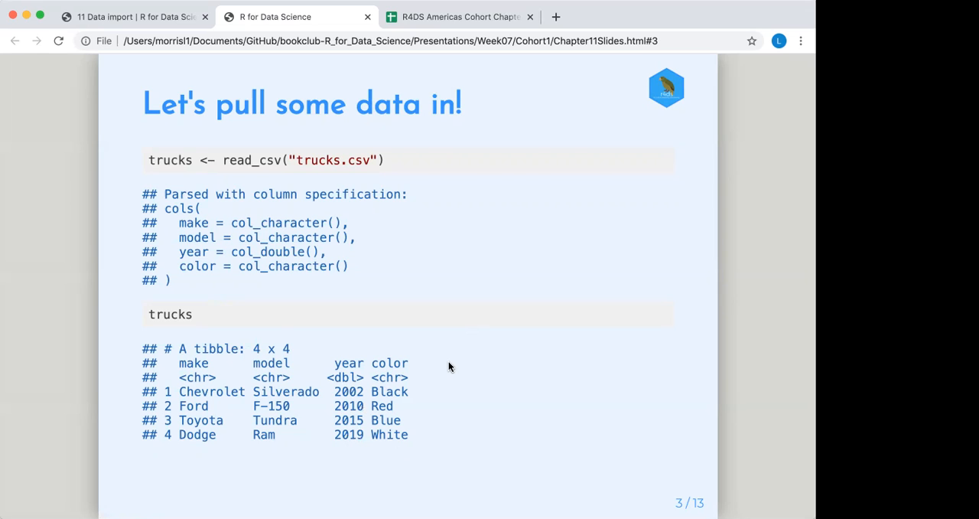
# Advance to slide 4, 'A little extra help', covering read_csv() skip and comment arguments.
pyautogui.press('Right')
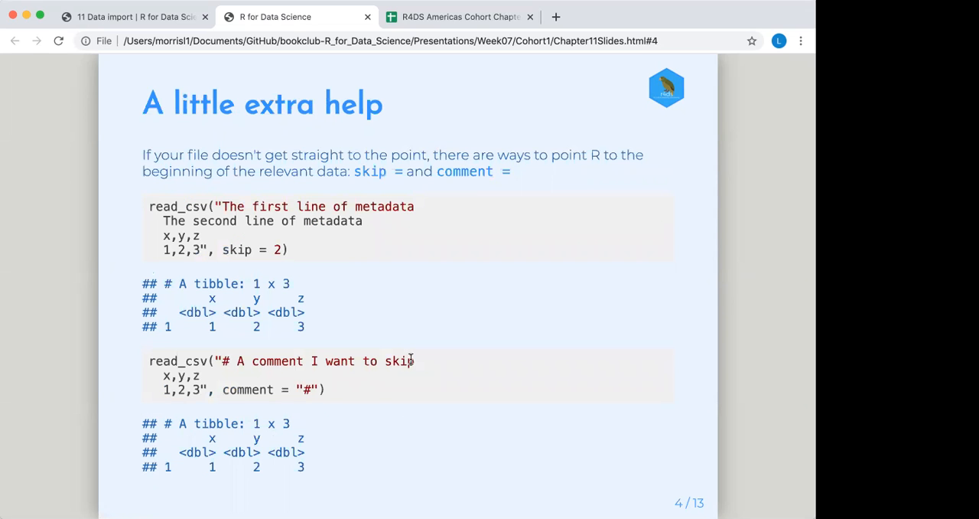
pyautogui.moveTo(411, 354)
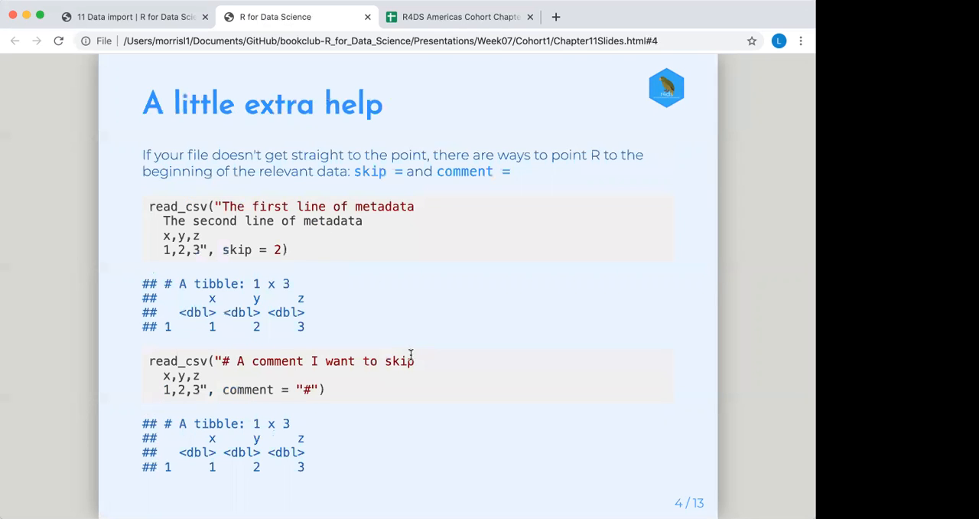
pyautogui.moveTo(249, 119)
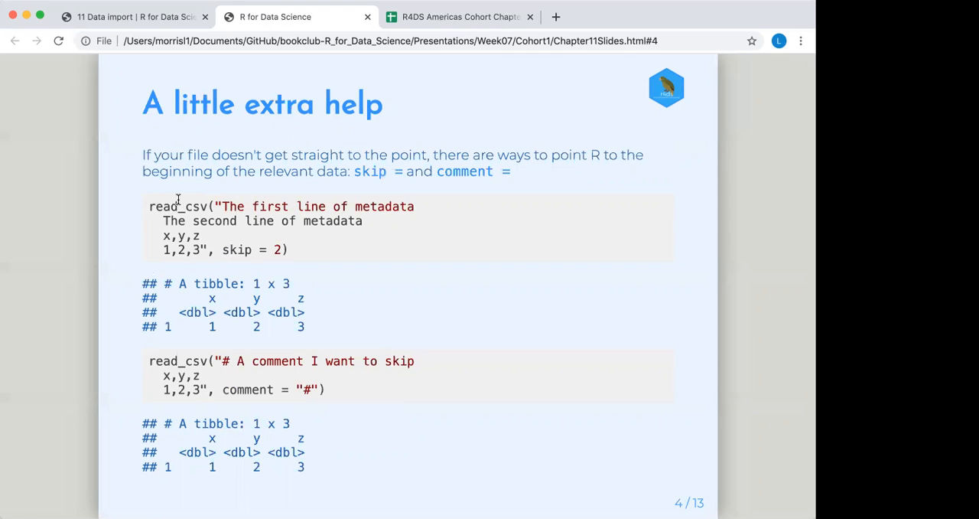
pyautogui.moveTo(302, 202)
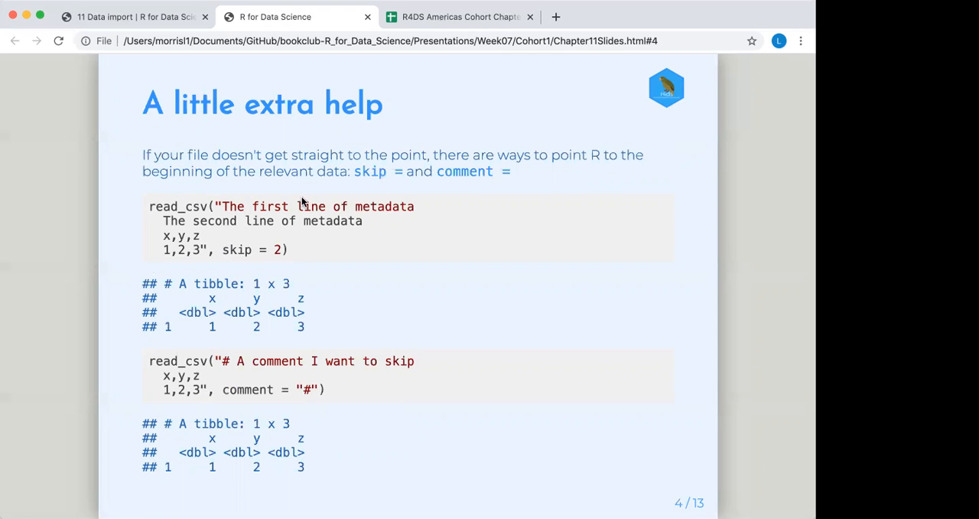
pyautogui.moveTo(258, 211)
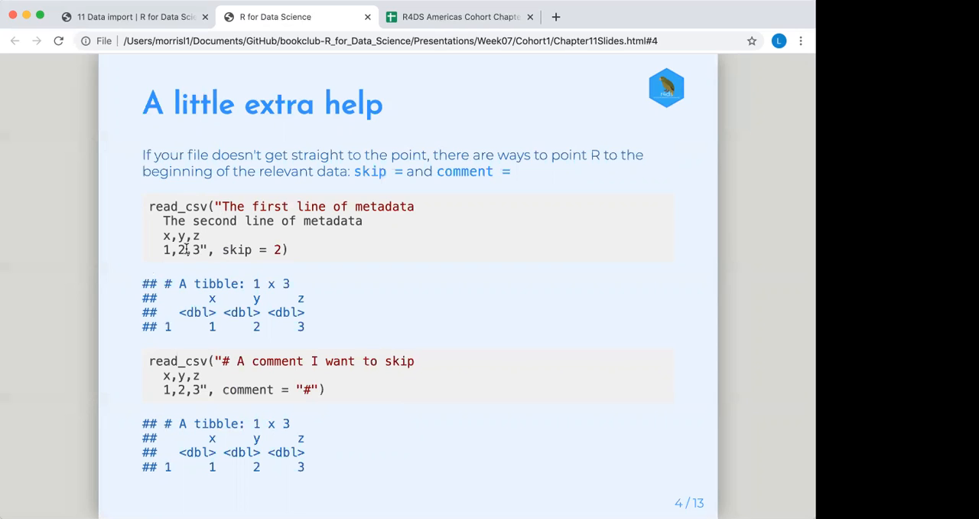
pyautogui.moveTo(98, 245)
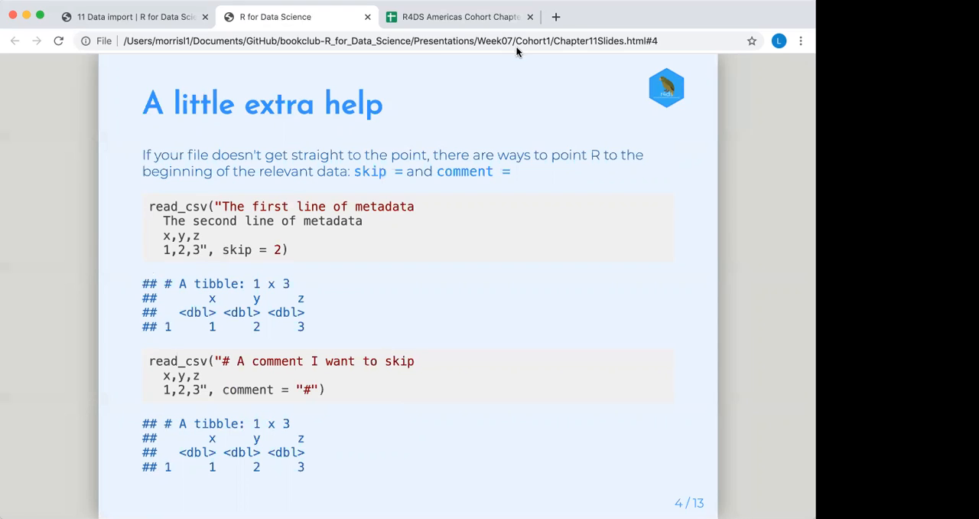
pyautogui.moveTo(391, 235)
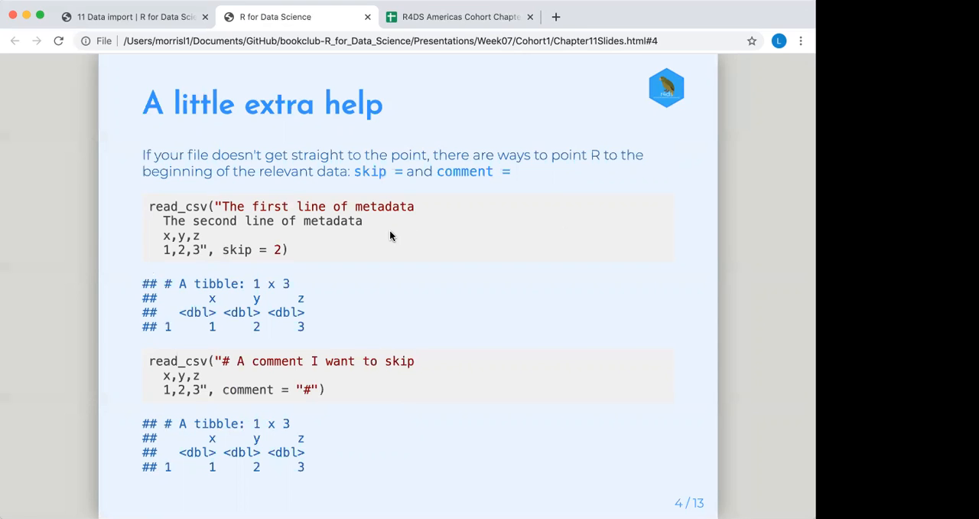
pyautogui.moveTo(312, 268)
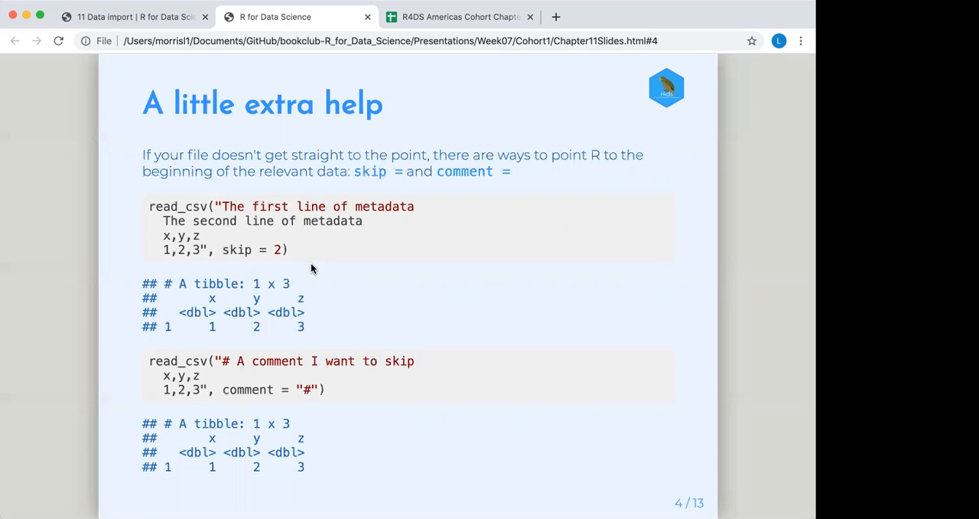
pyautogui.moveTo(227, 207)
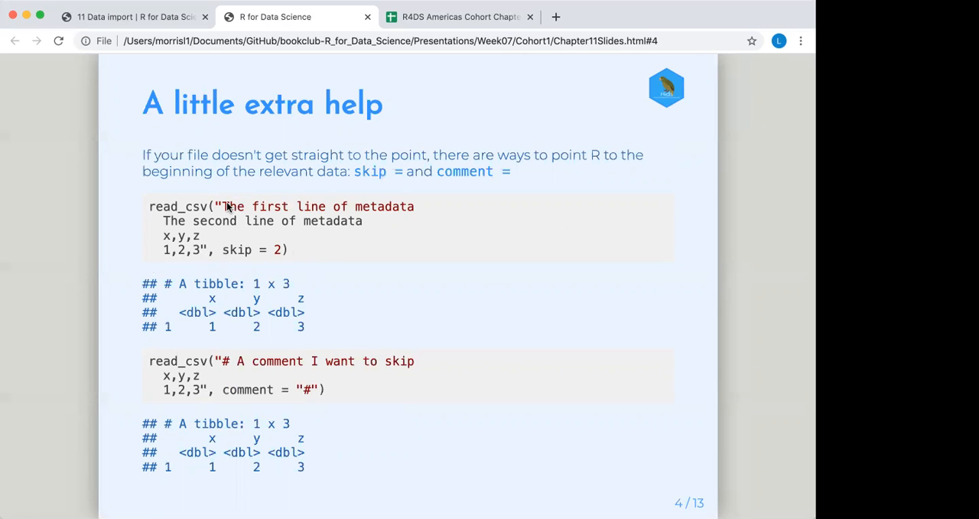
pyautogui.moveTo(182, 232)
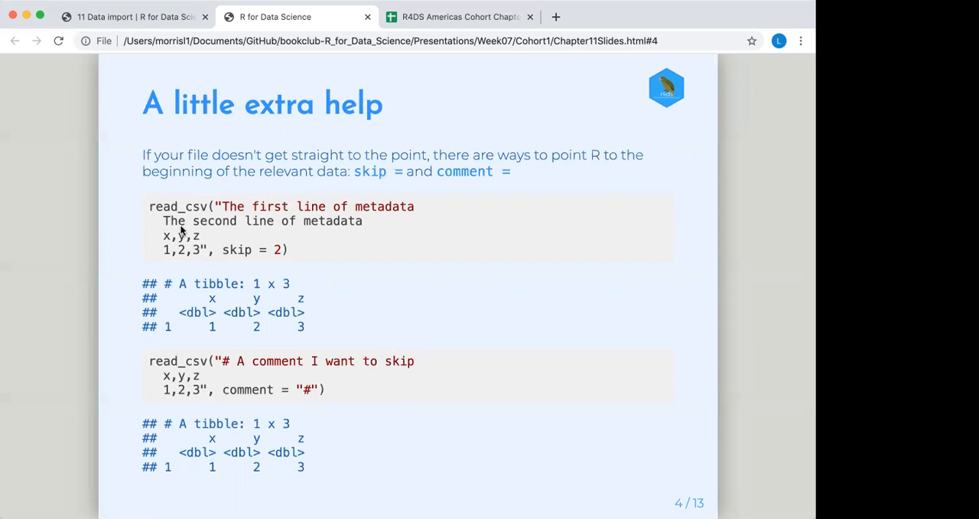
pyautogui.moveTo(205, 269)
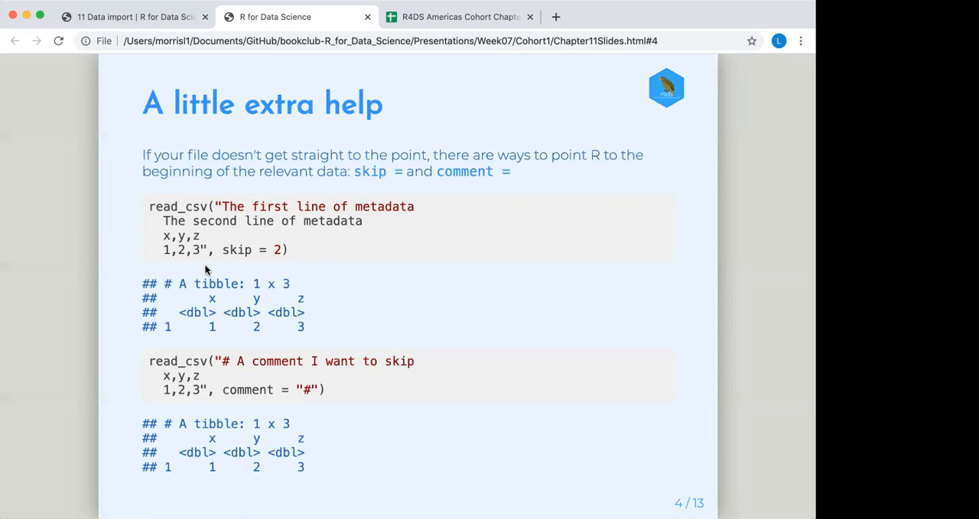
pyautogui.moveTo(449, 302)
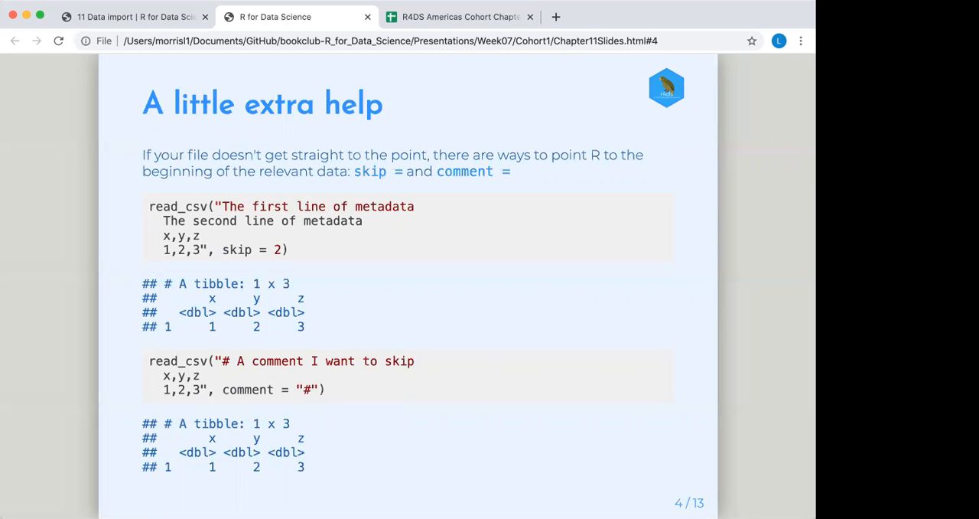
pyautogui.moveTo(490, 314)
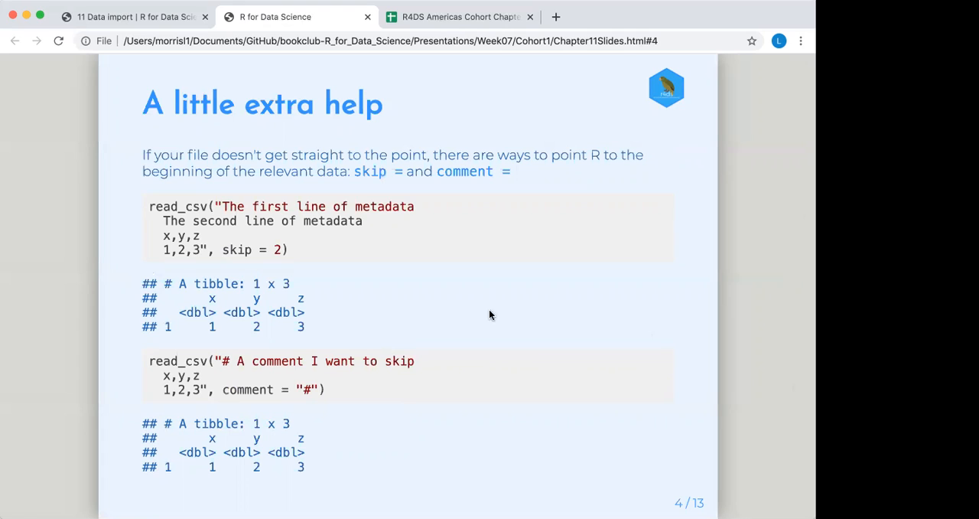
pyautogui.moveTo(273, 189)
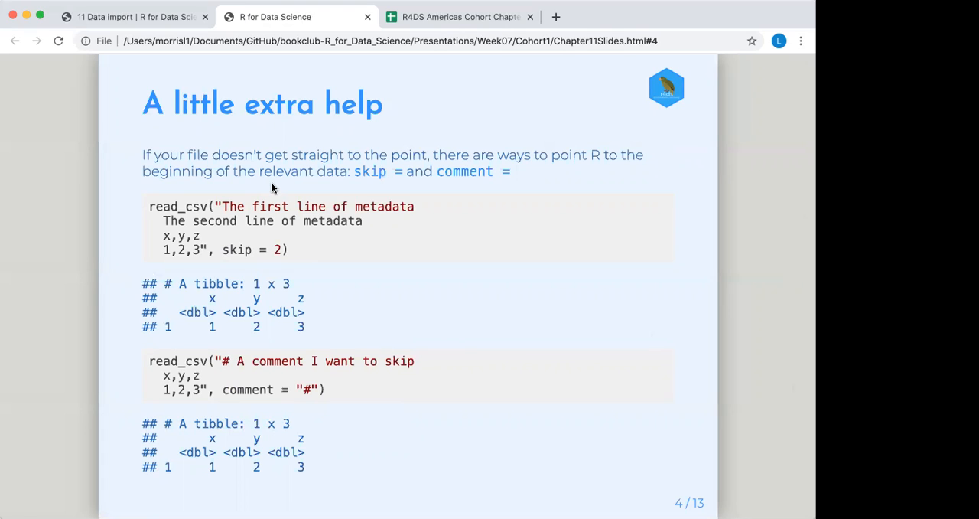
pyautogui.moveTo(442, 177)
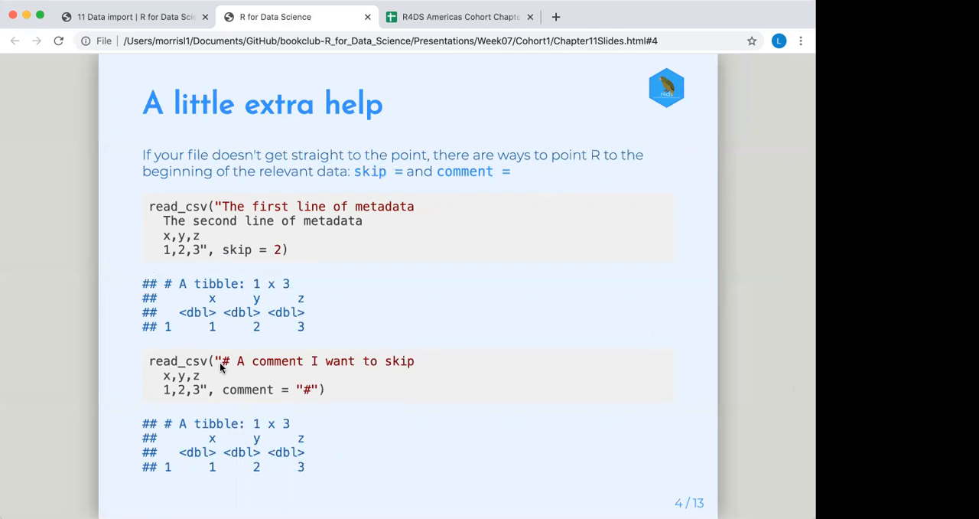
pyautogui.moveTo(289, 398)
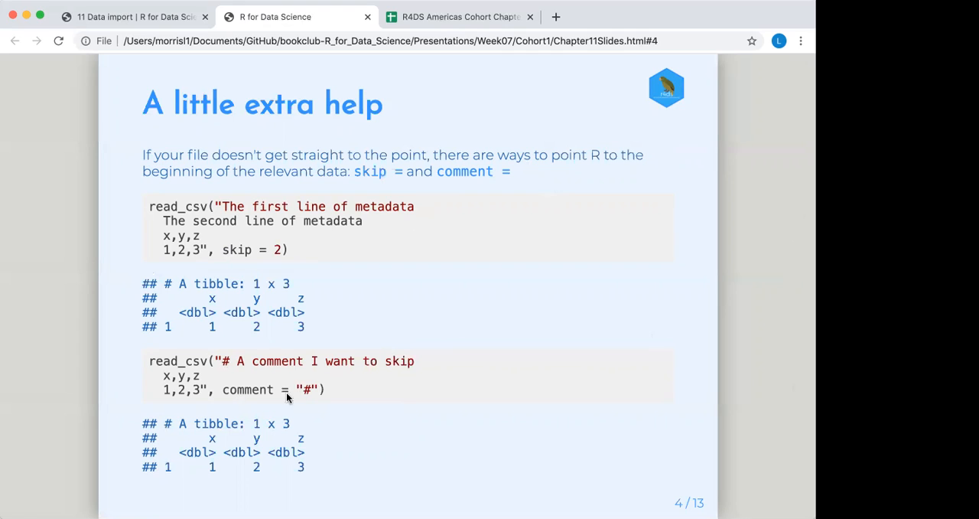
pyautogui.moveTo(181, 367)
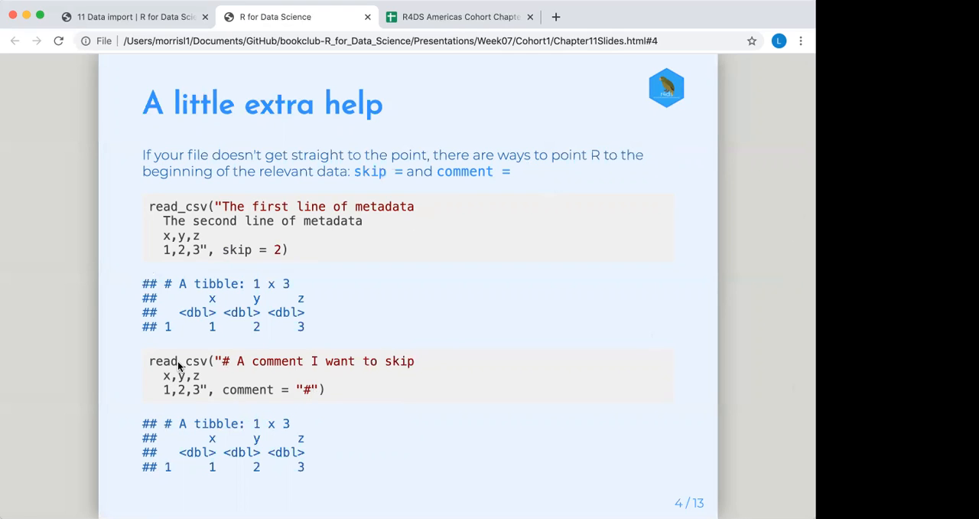
pyautogui.moveTo(190, 363)
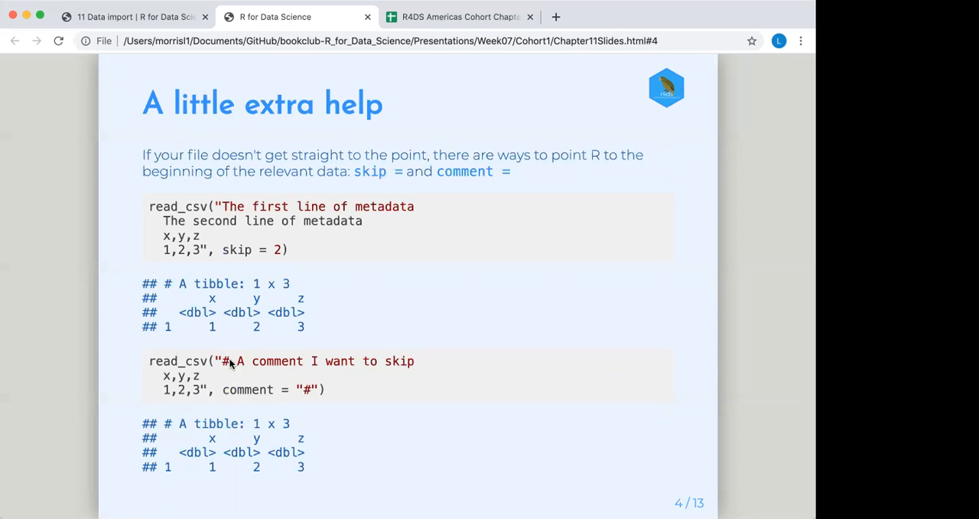
pyautogui.moveTo(395, 362)
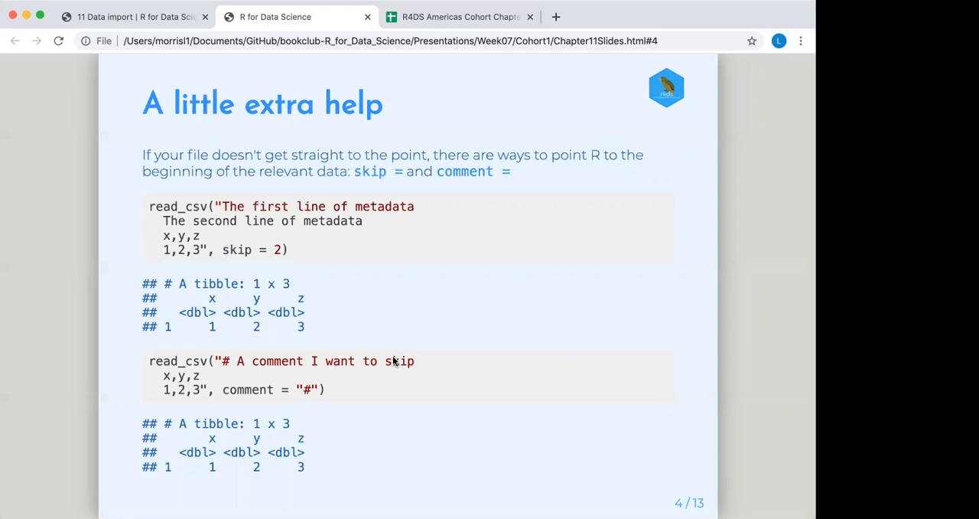
pyautogui.moveTo(227, 377)
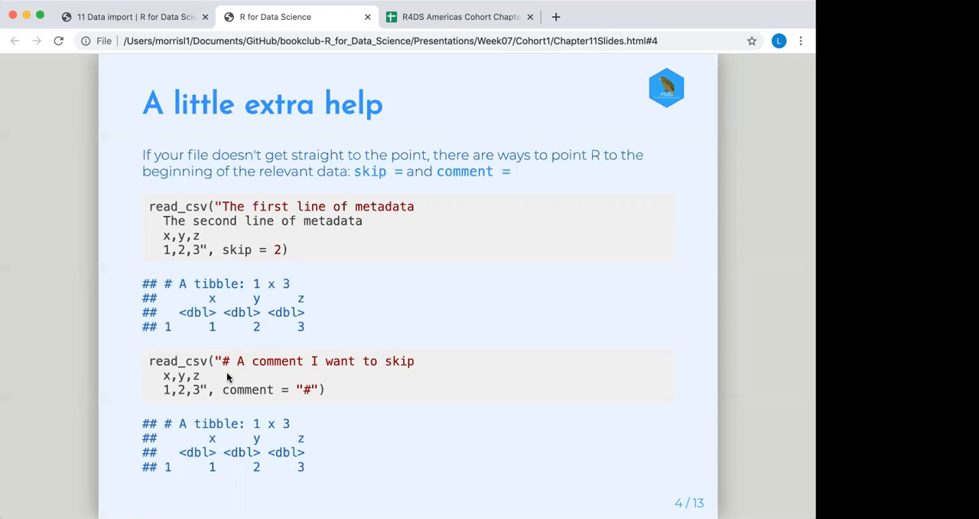
pyautogui.moveTo(230, 392)
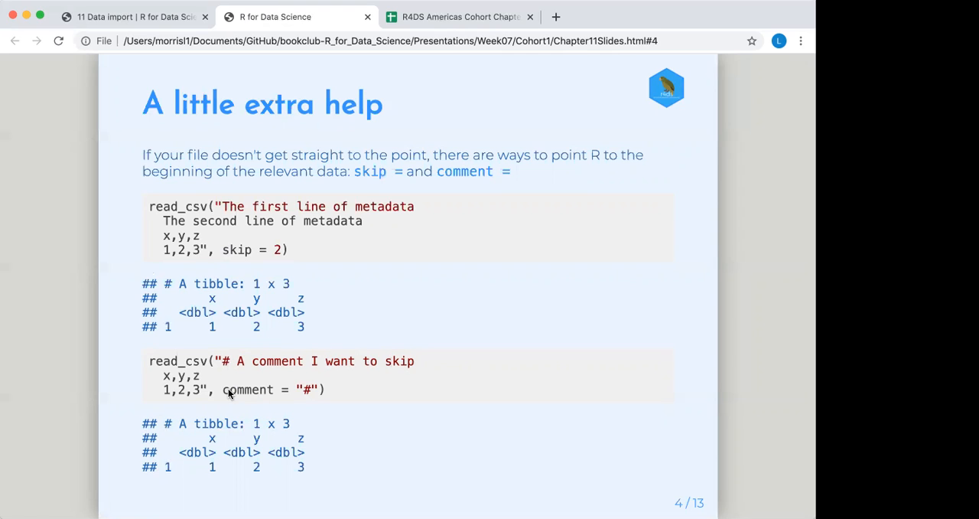
pyautogui.moveTo(363, 315)
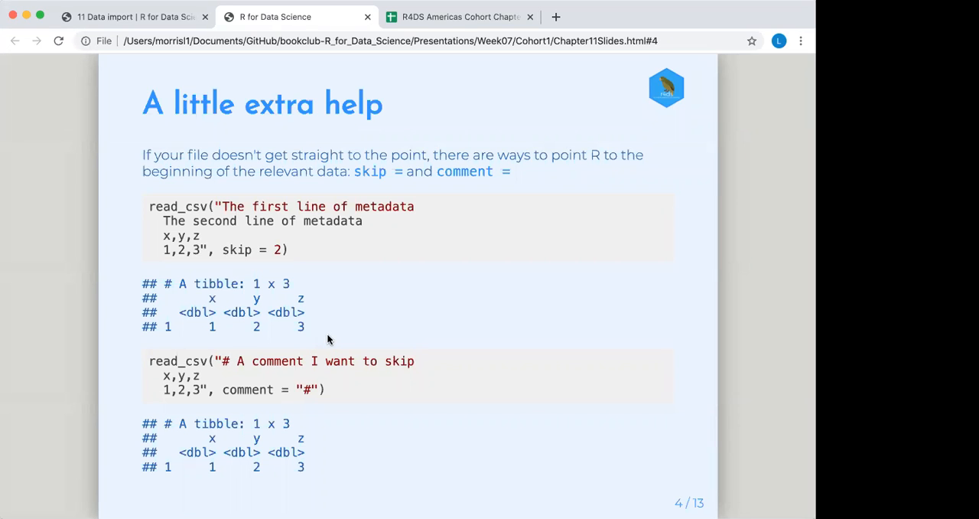
# Advance to slide 5 on col_names = FALSE and custom names c("x", "y", "z").
pyautogui.press('Right')
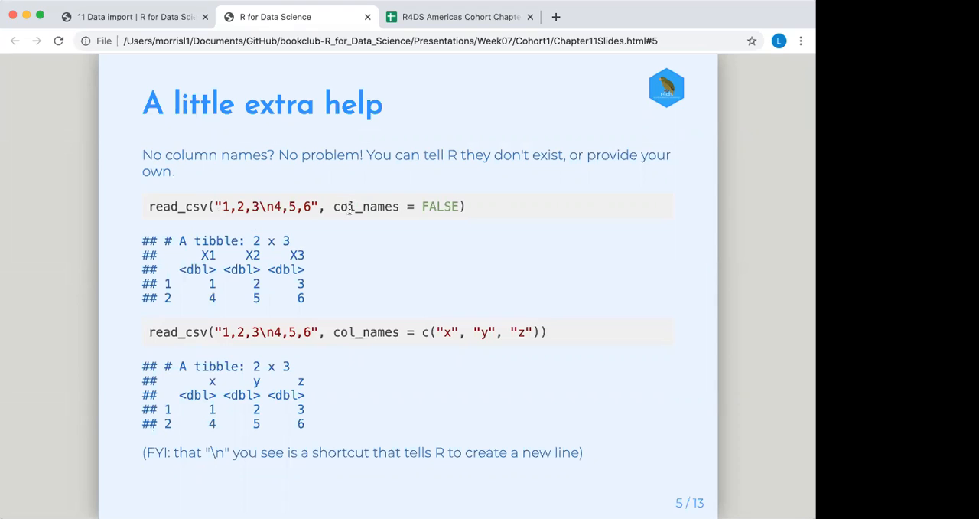
pyautogui.moveTo(383, 211)
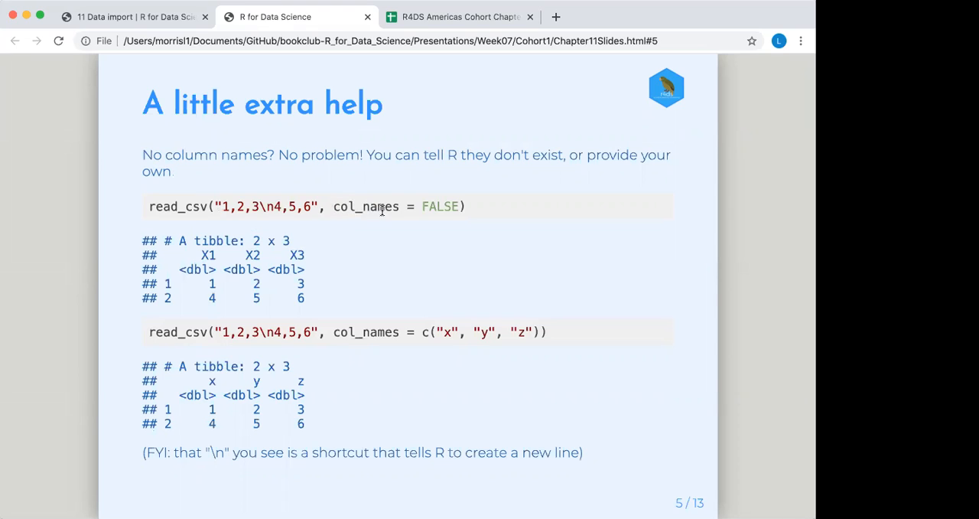
pyautogui.moveTo(198, 241)
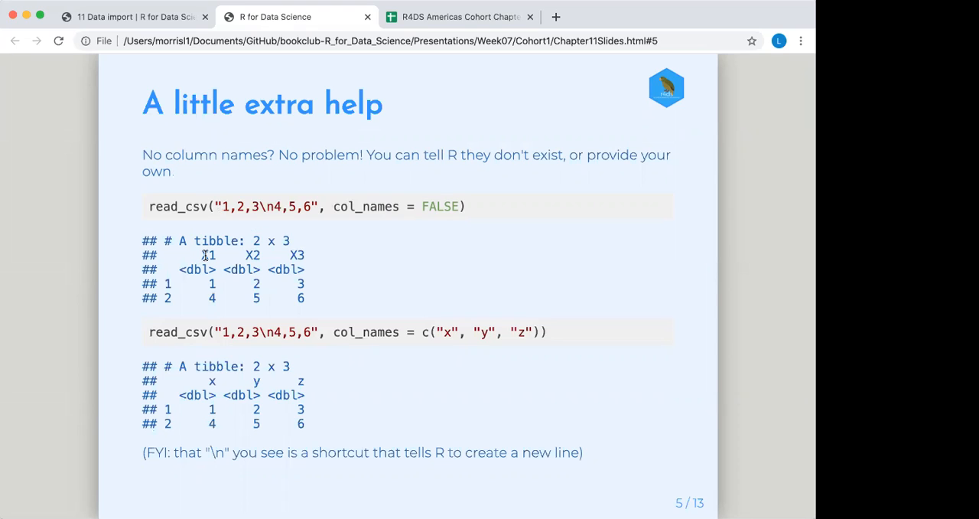
pyautogui.moveTo(229, 253)
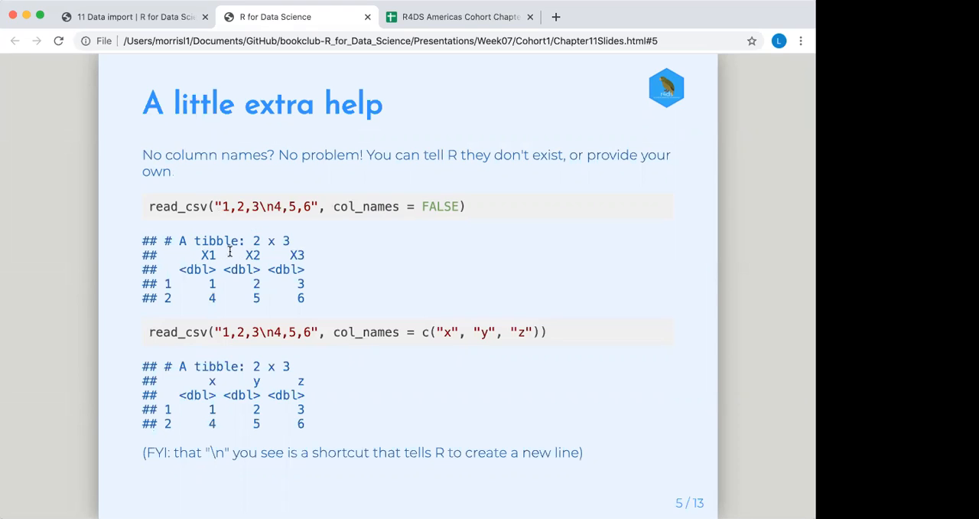
pyautogui.moveTo(269, 284)
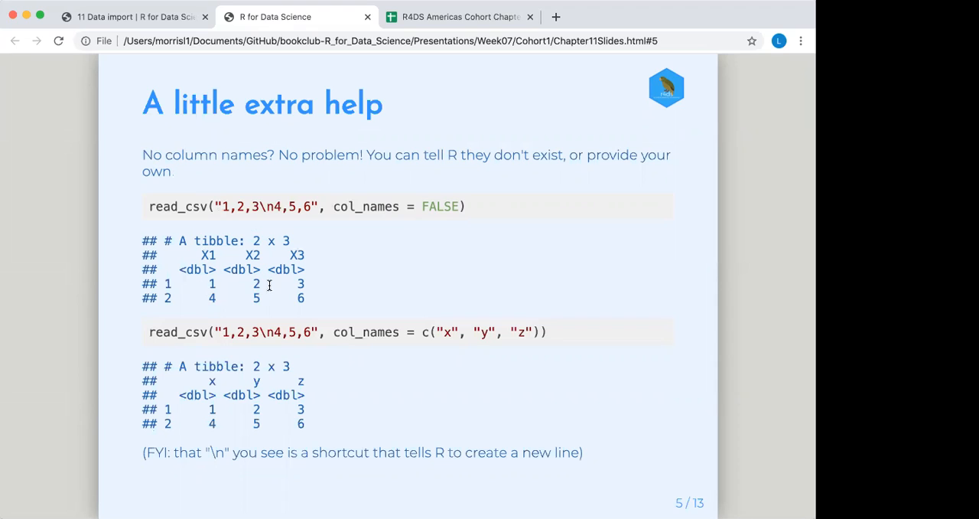
pyautogui.moveTo(241, 299)
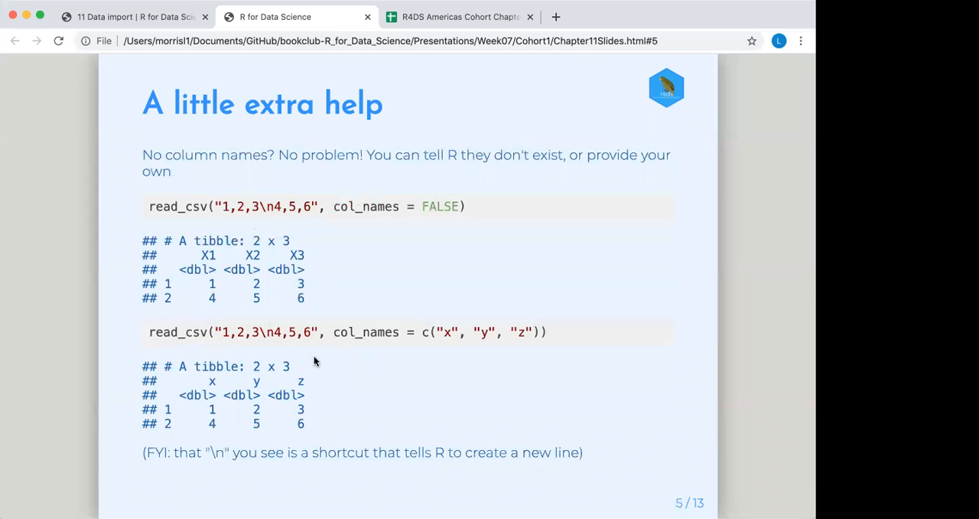
pyautogui.moveTo(456, 325)
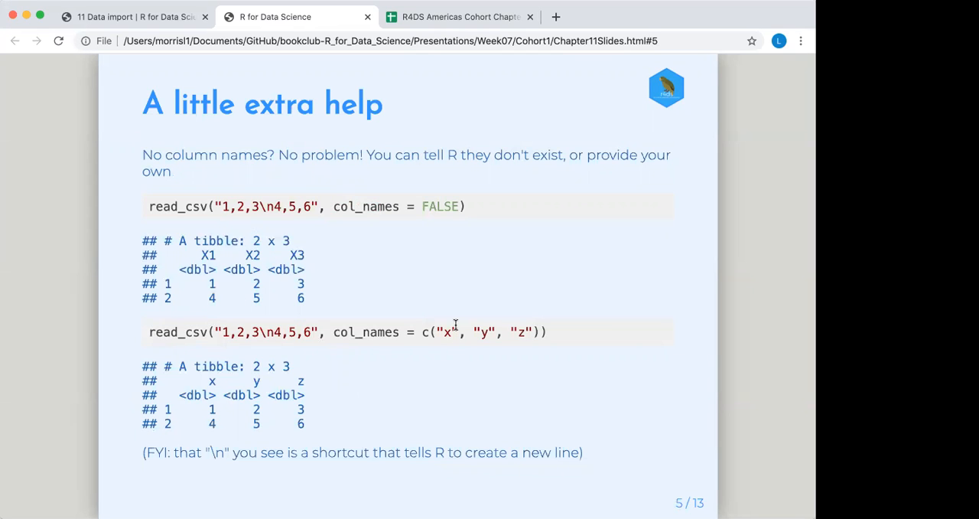
pyautogui.moveTo(447, 332)
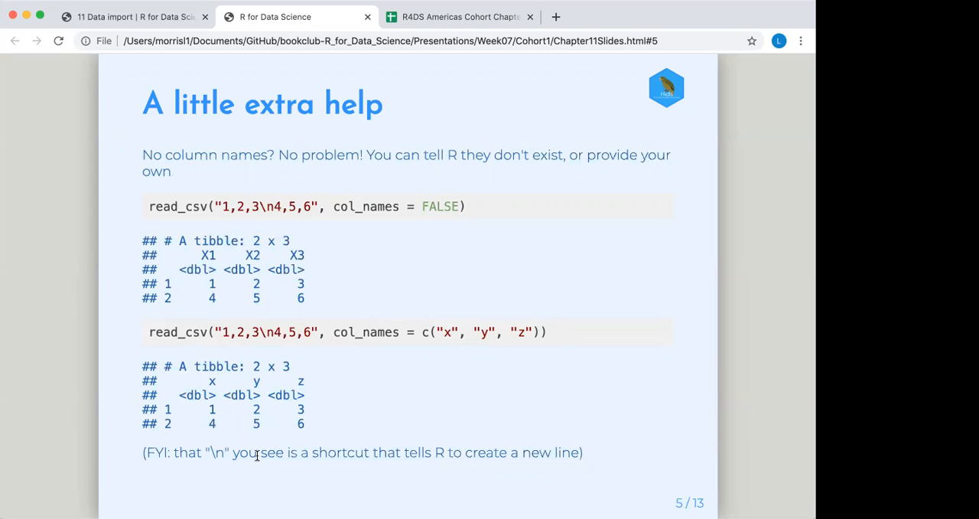
pyautogui.moveTo(331, 389)
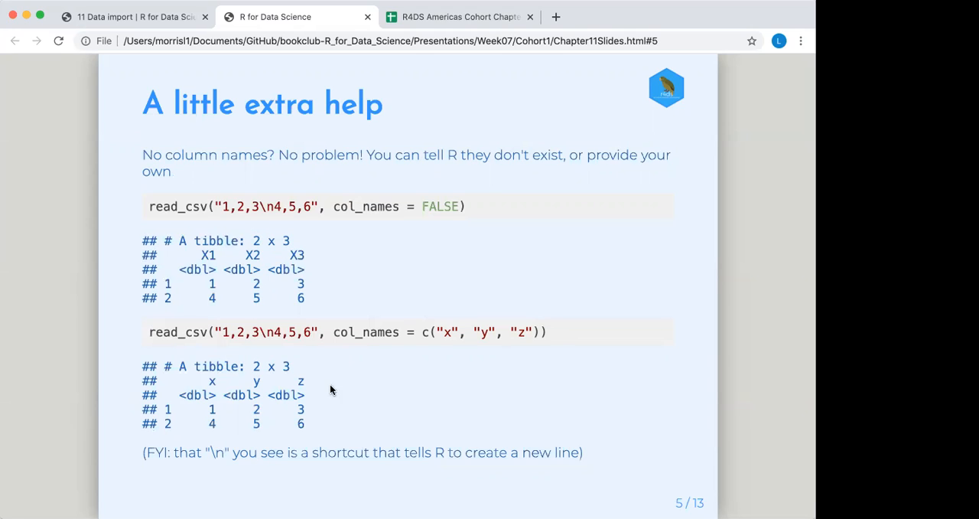
pyautogui.moveTo(594, 452)
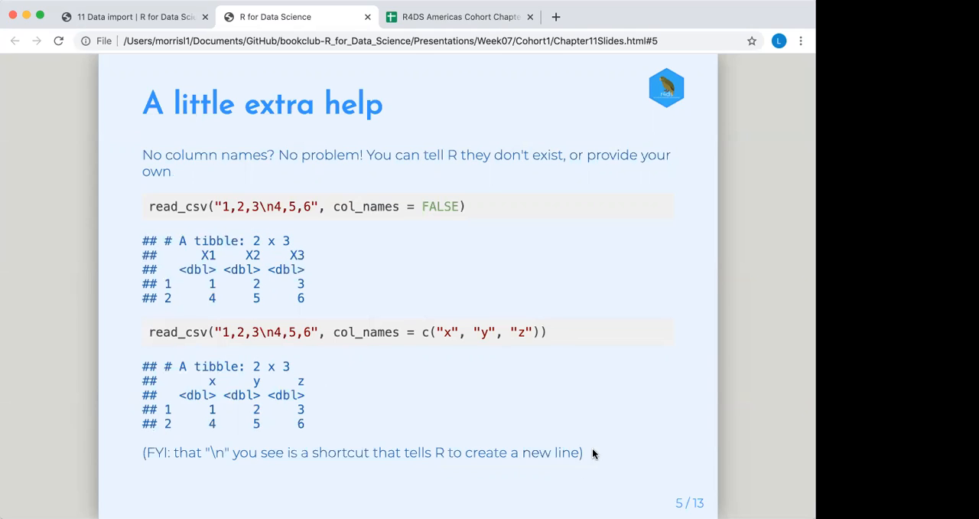
pyautogui.moveTo(600, 455)
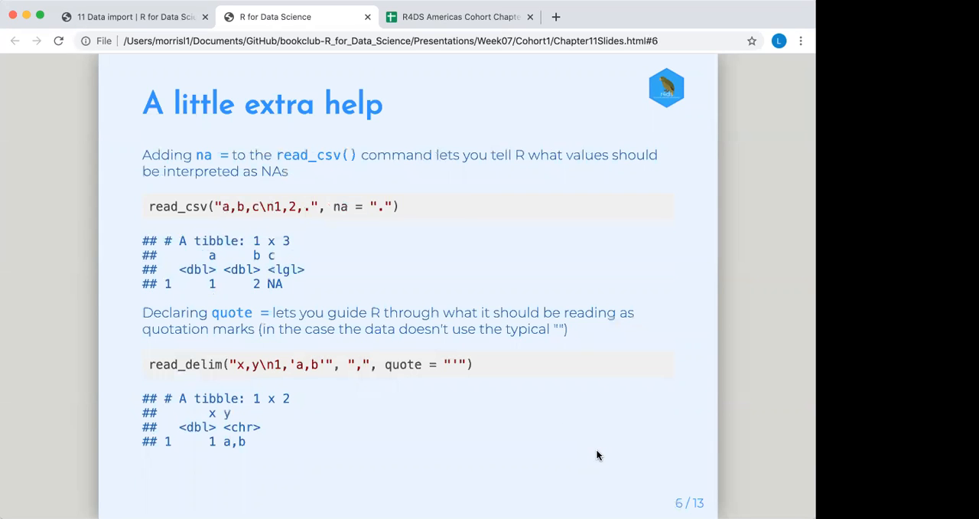
pyautogui.moveTo(203, 167)
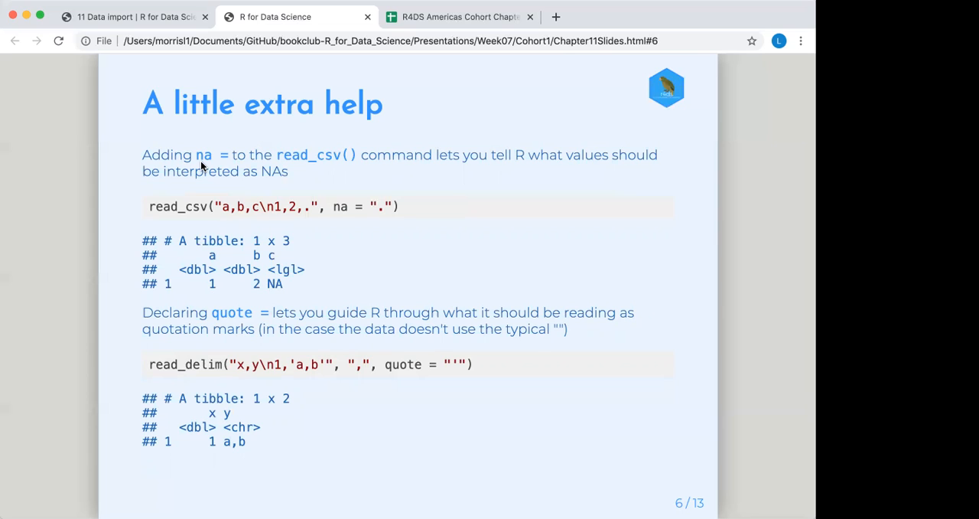
pyautogui.moveTo(443, 348)
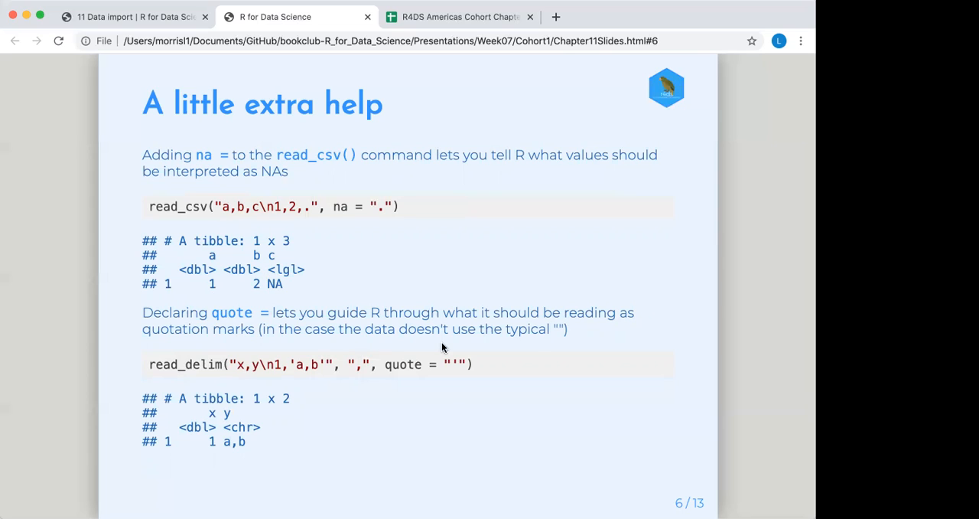
pyautogui.moveTo(444, 367)
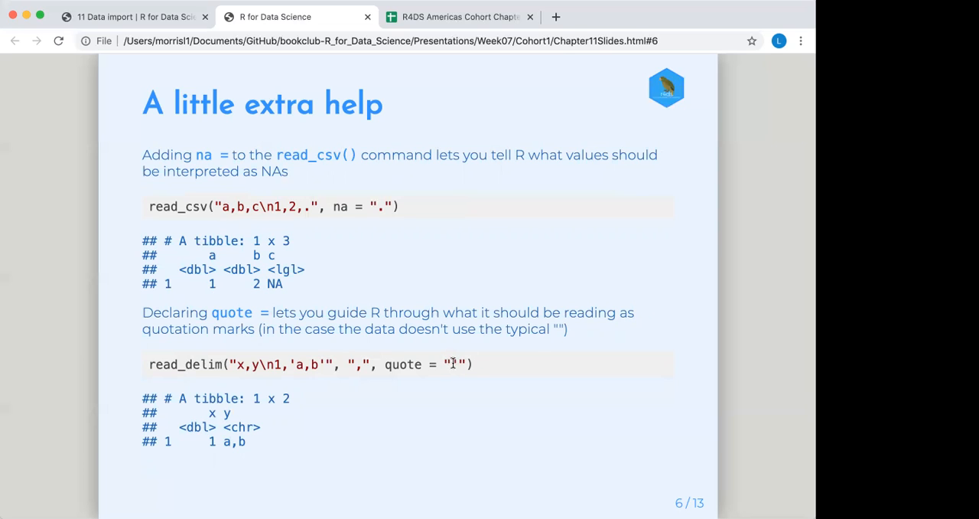
pyautogui.moveTo(296, 356)
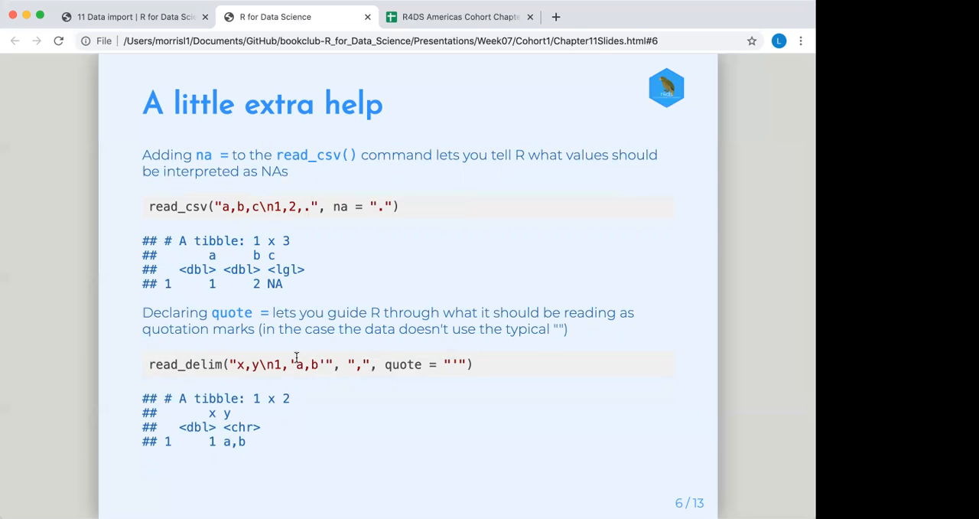
pyautogui.moveTo(280, 362)
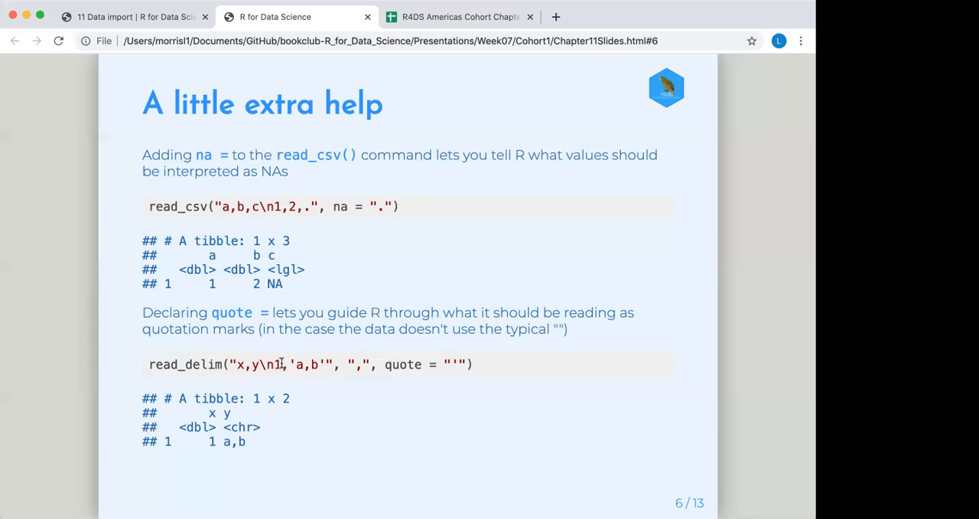
pyautogui.moveTo(350, 383)
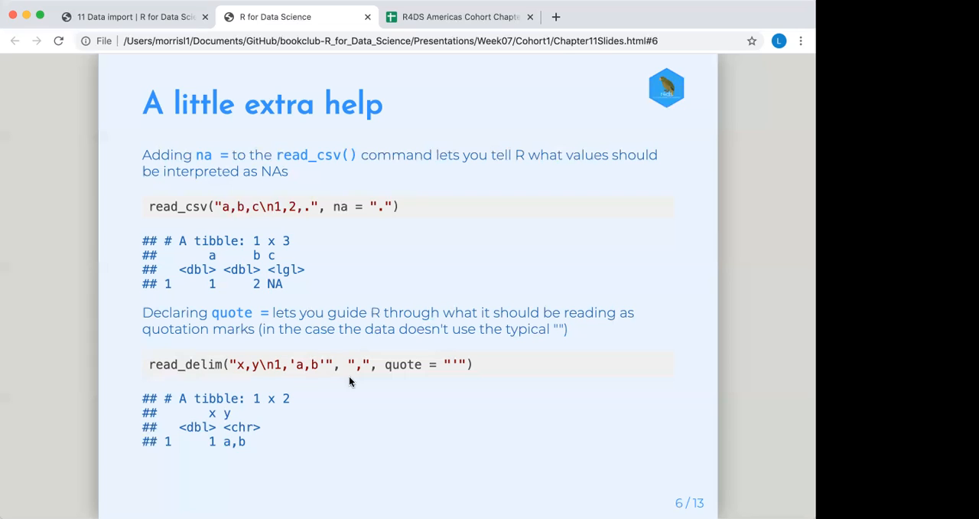
pyautogui.moveTo(337, 434)
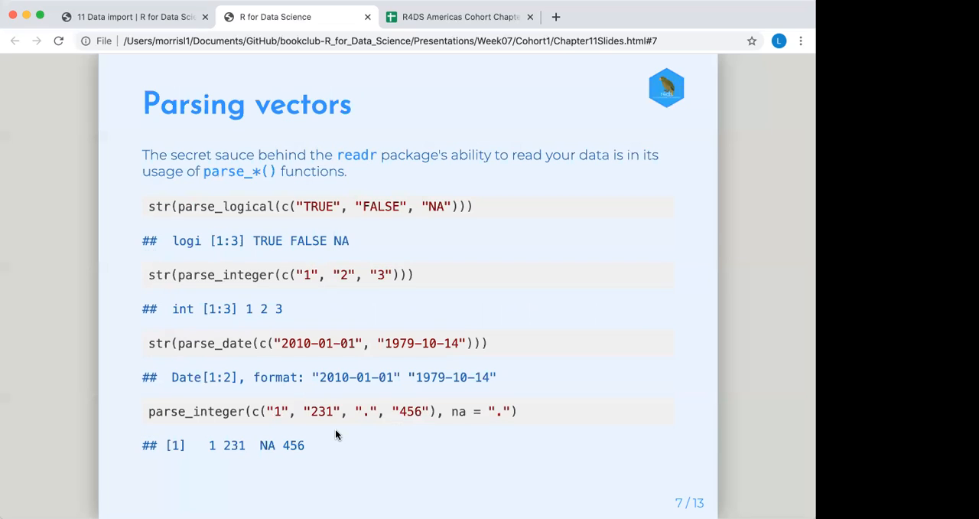
pyautogui.moveTo(152, 222)
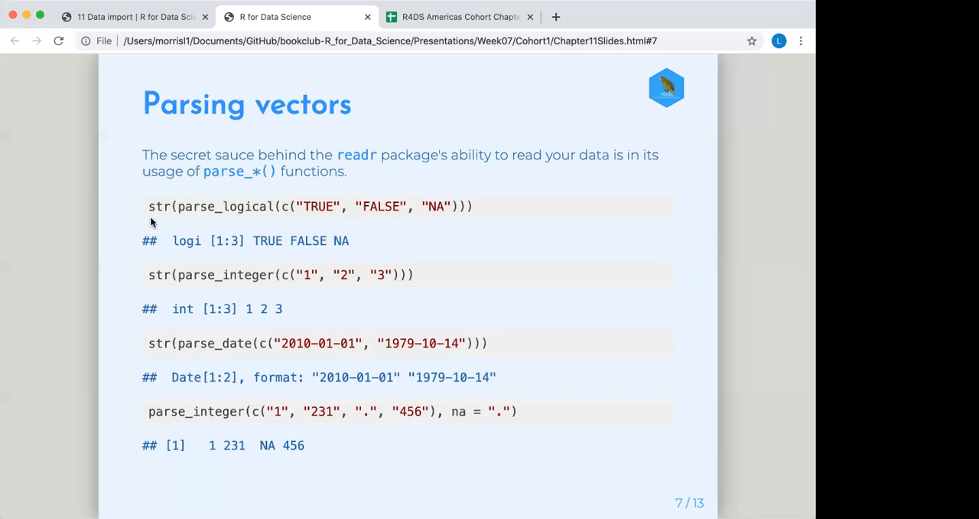
pyautogui.moveTo(226, 219)
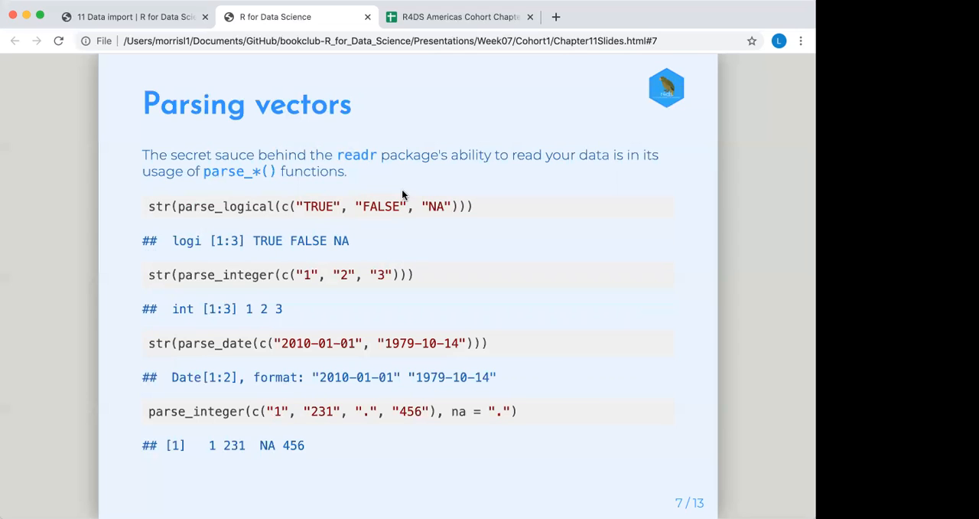
pyautogui.moveTo(338, 241)
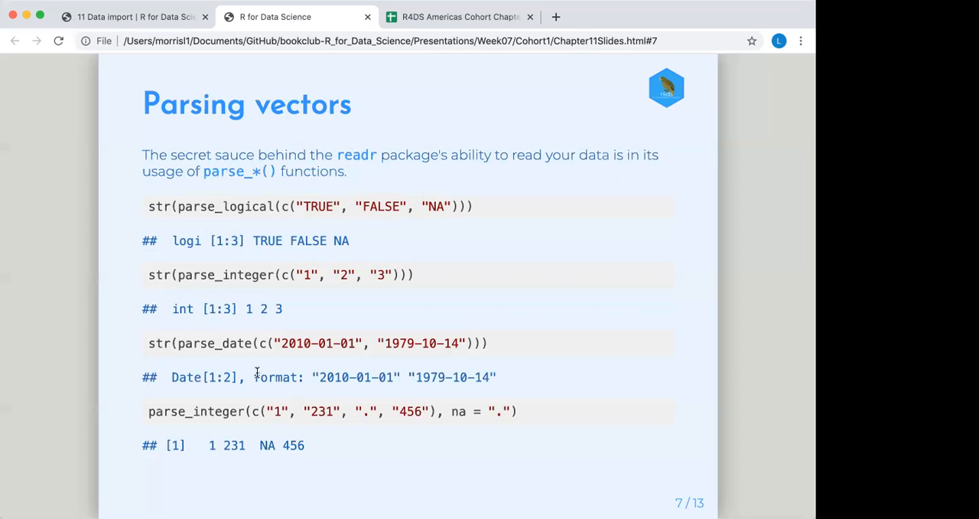
pyautogui.moveTo(258, 445)
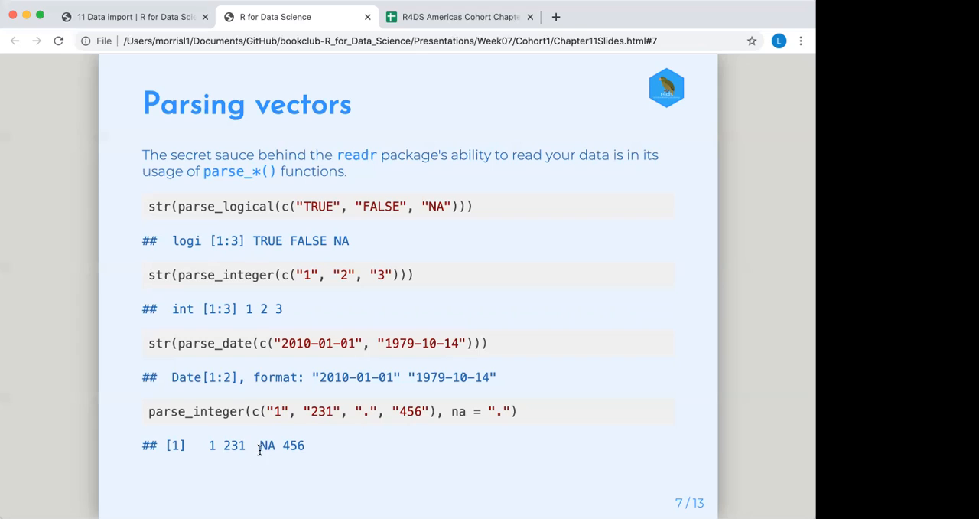
pyautogui.moveTo(291, 445)
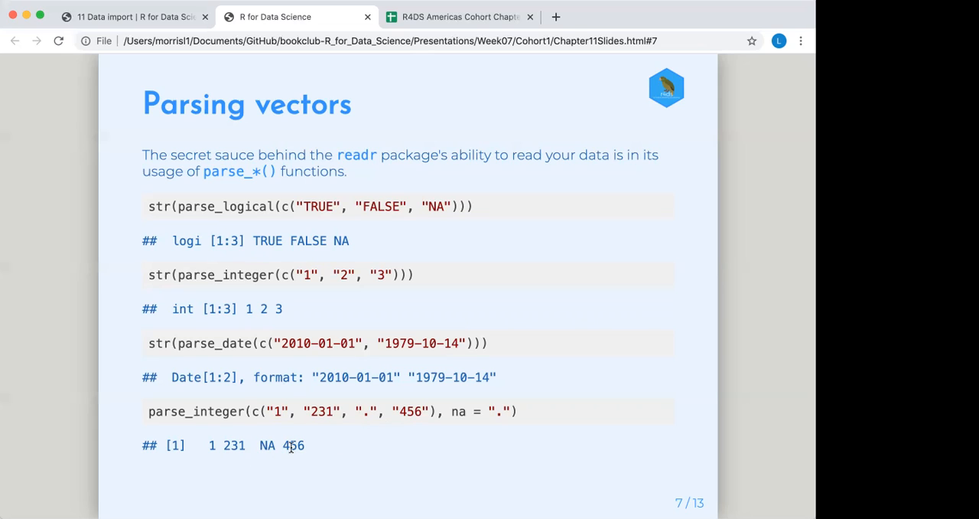
pyautogui.moveTo(479, 411)
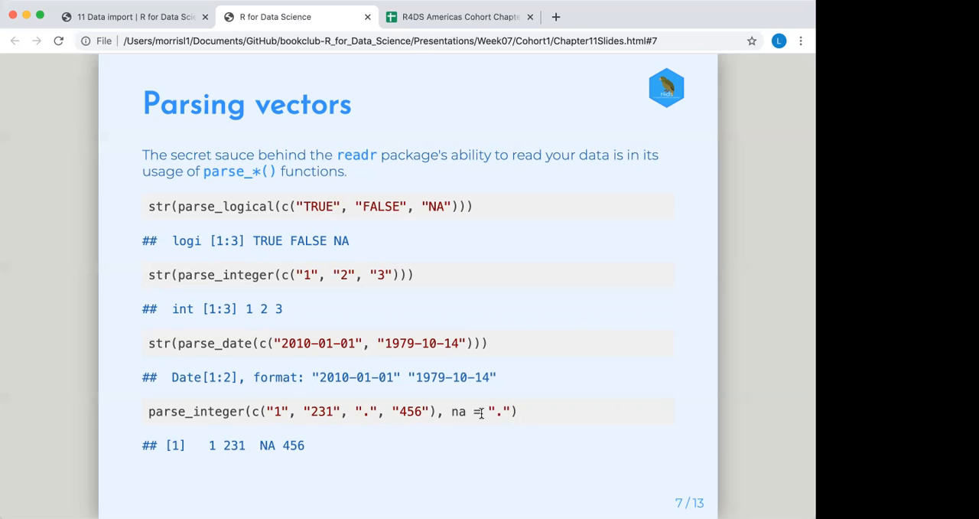
pyautogui.moveTo(528, 413)
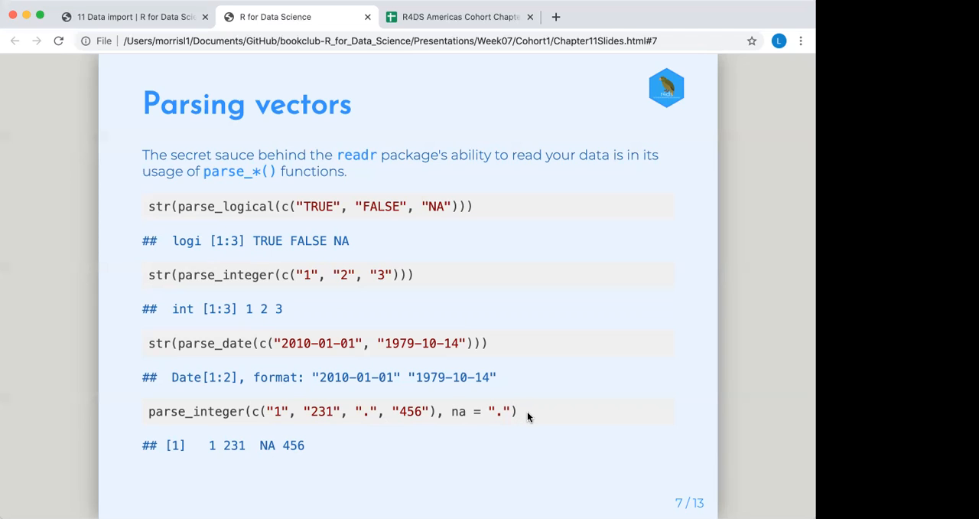
# Advance past 'Parsing vectors' to slide 8, 'When parsing goes wrong'.
pyautogui.press('Right')
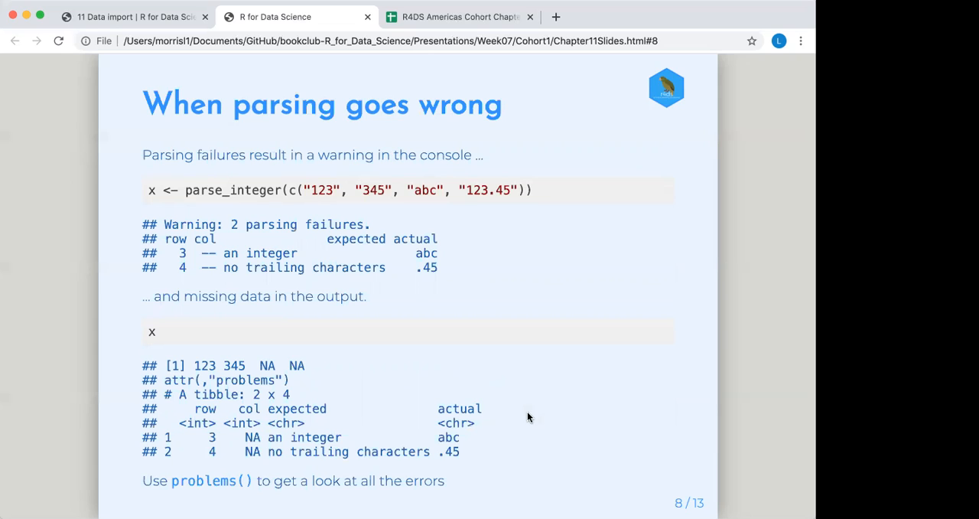
pyautogui.moveTo(440, 385)
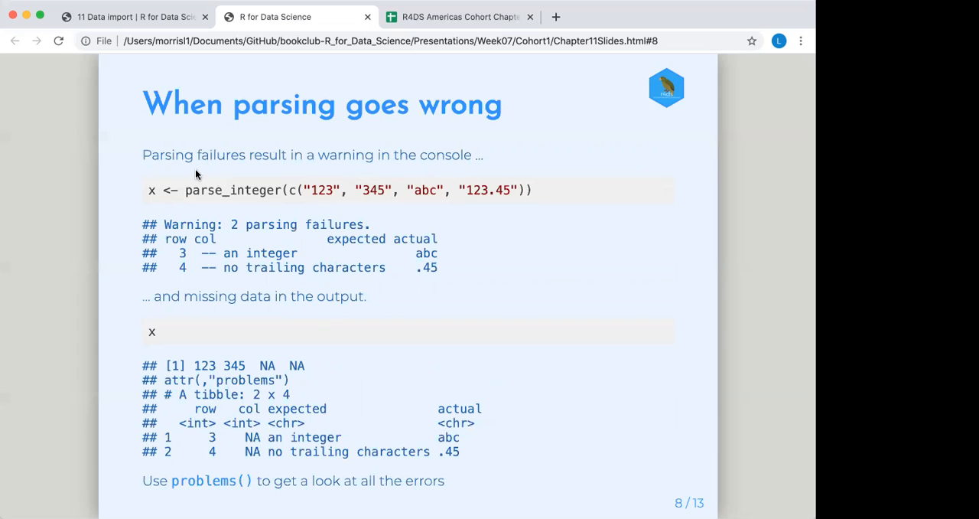
pyautogui.moveTo(177, 153)
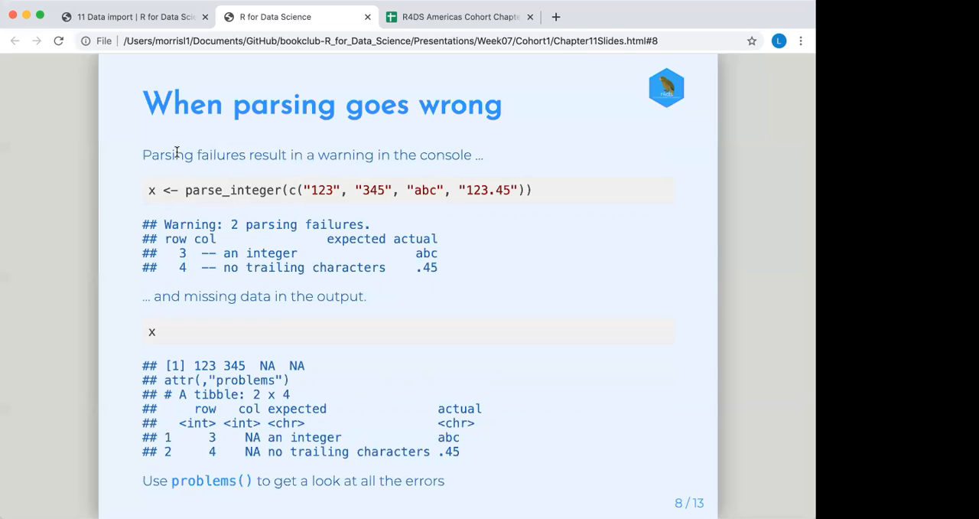
pyautogui.moveTo(196, 253)
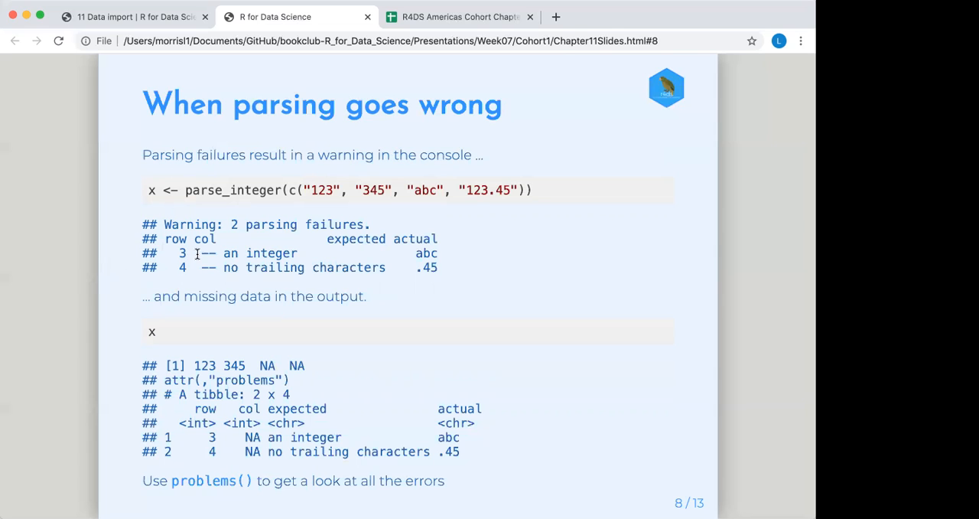
pyautogui.moveTo(205, 251)
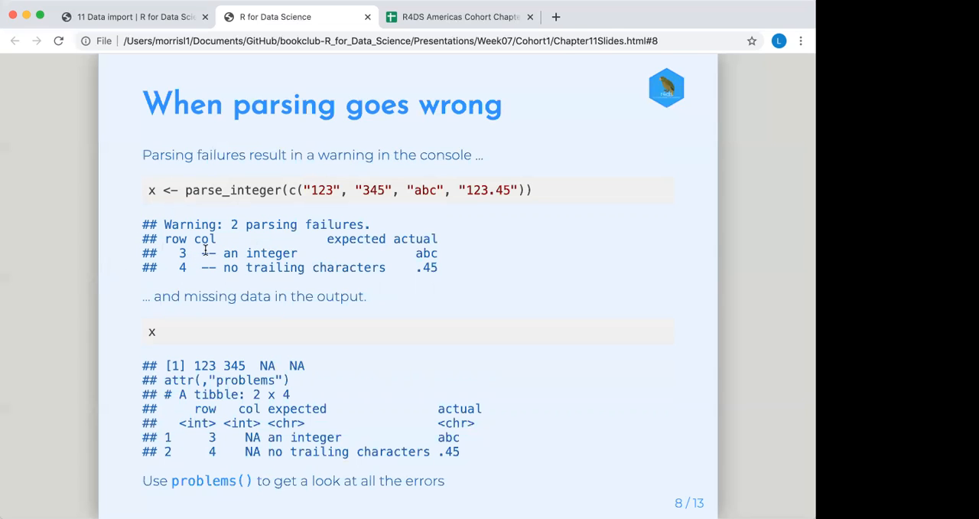
pyautogui.moveTo(351, 251)
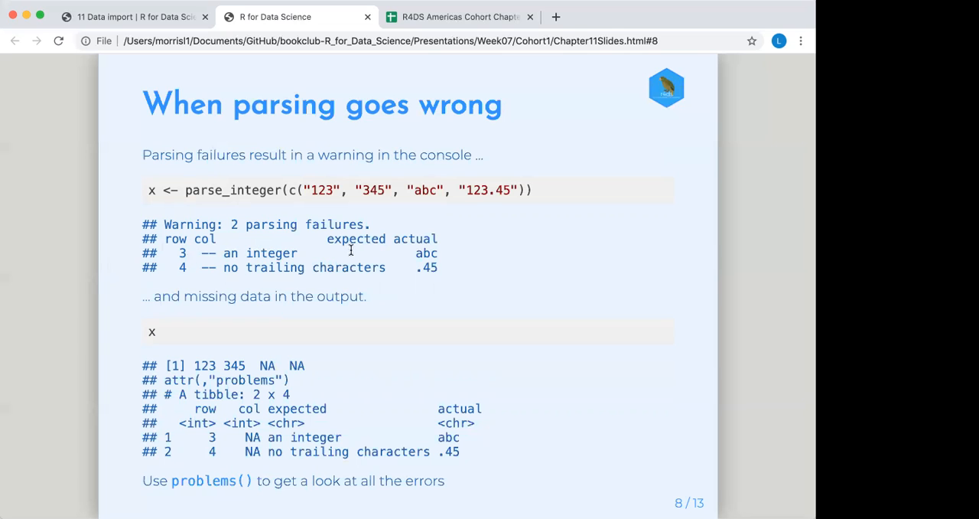
pyautogui.moveTo(210, 244)
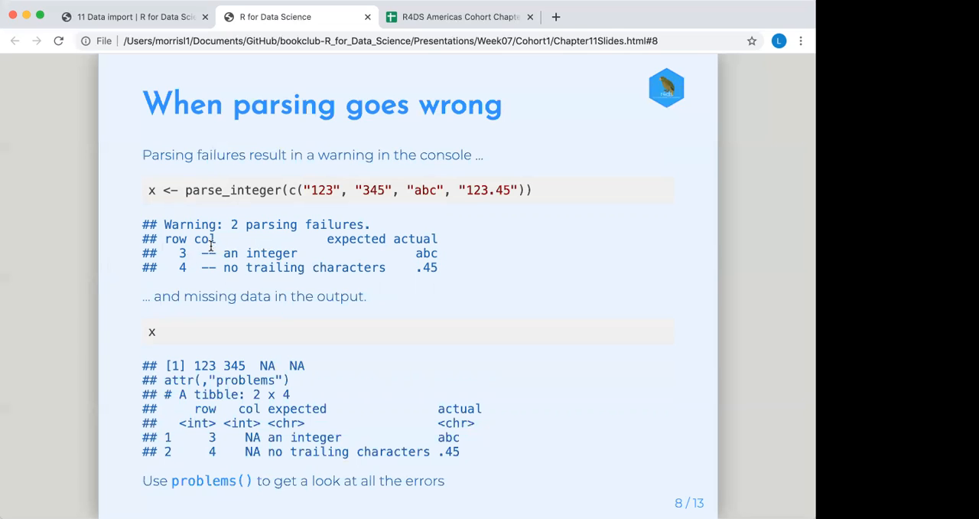
pyautogui.moveTo(208, 267)
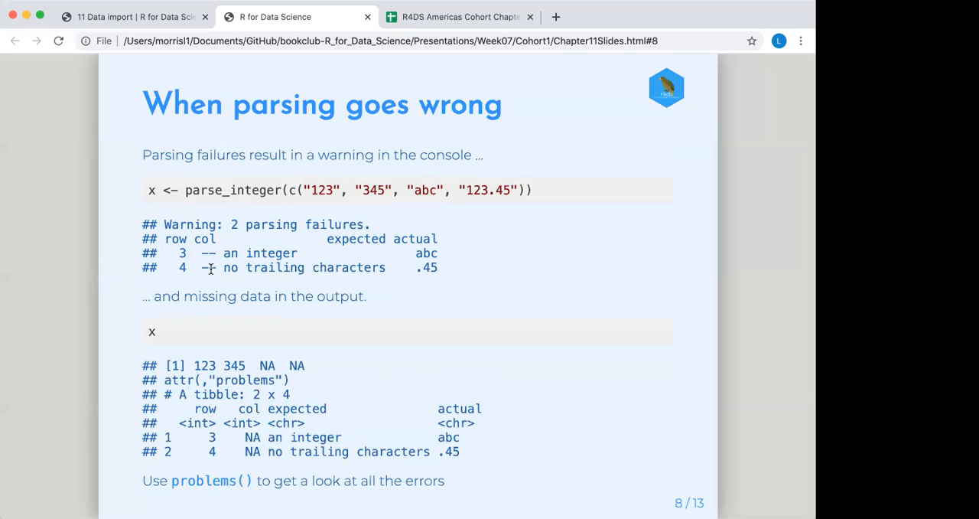
pyautogui.moveTo(346, 274)
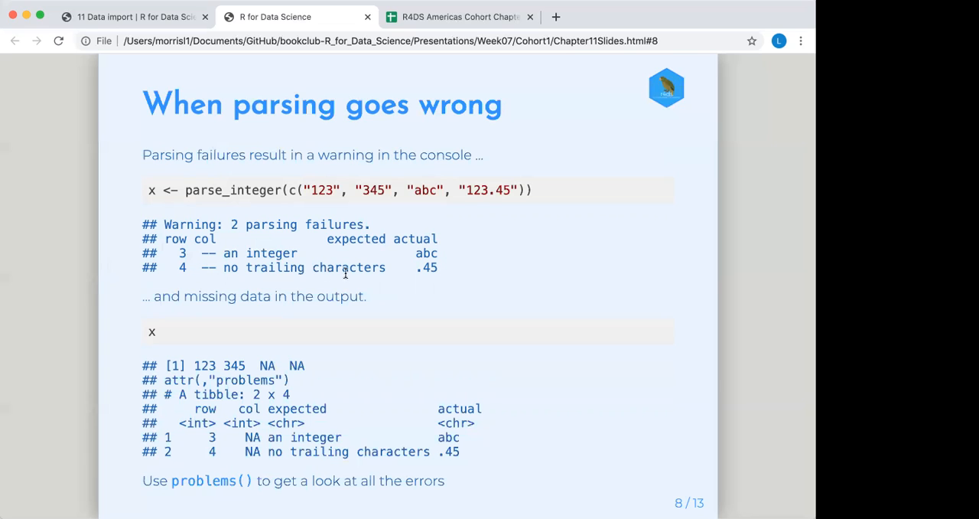
pyautogui.moveTo(453, 274)
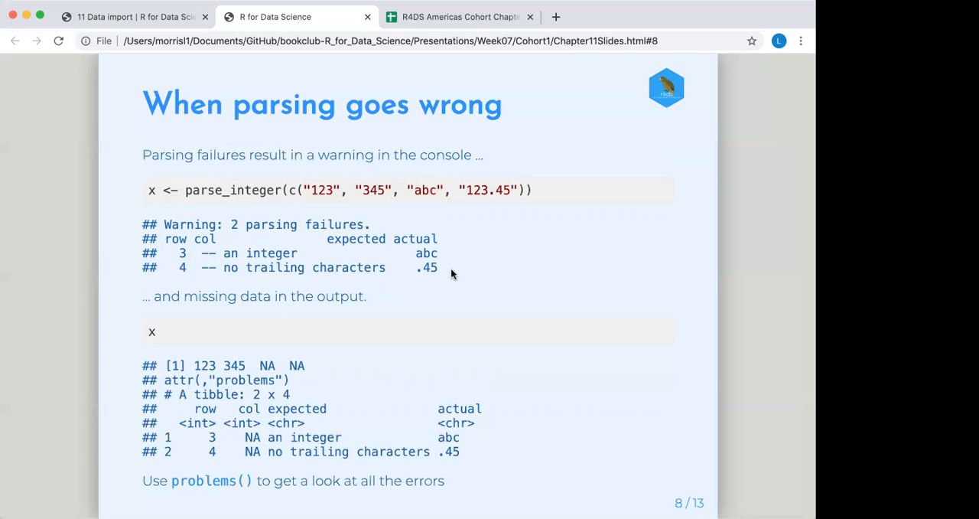
pyautogui.moveTo(202, 336)
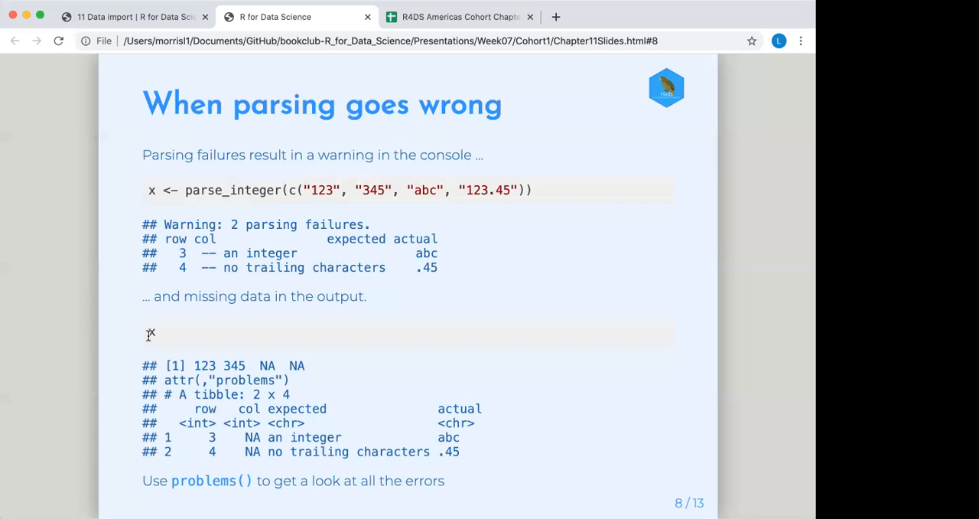
pyautogui.moveTo(229, 438)
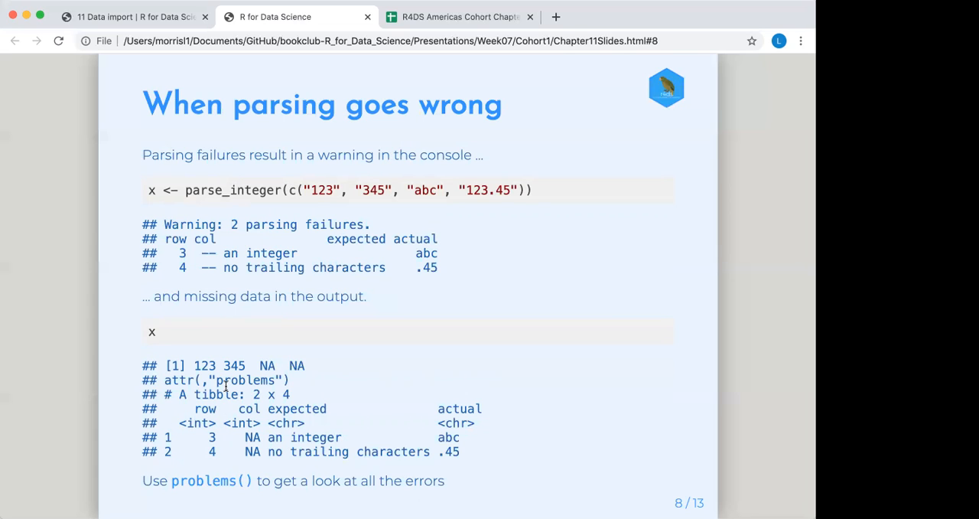
pyautogui.moveTo(216, 438)
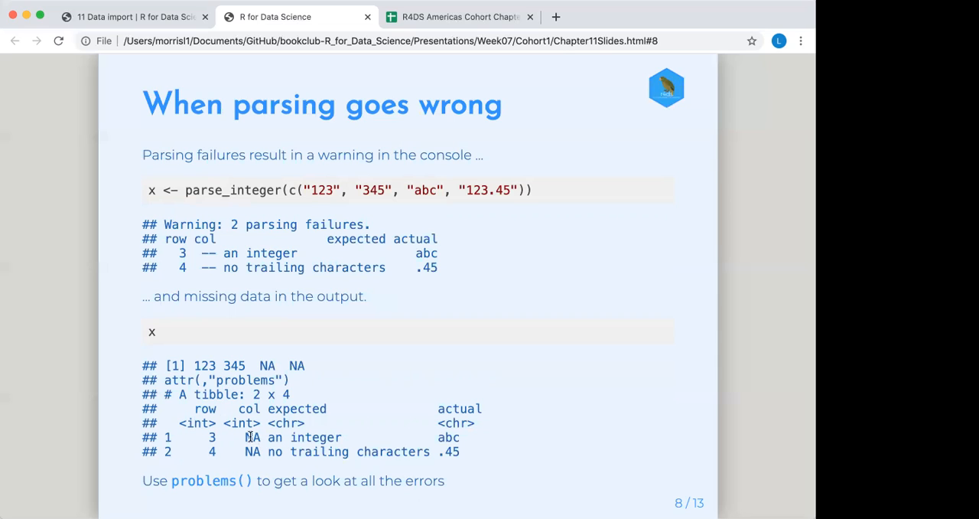
pyautogui.moveTo(448, 450)
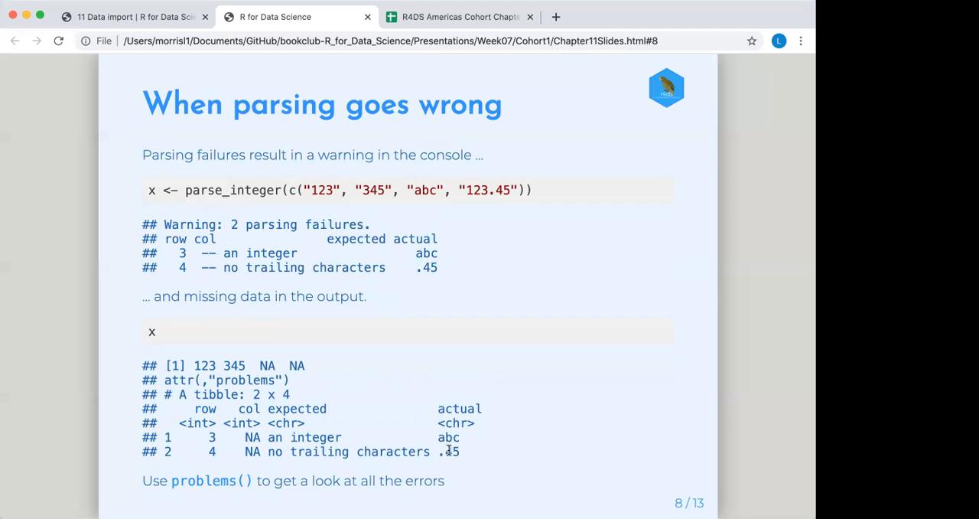
pyautogui.moveTo(251, 451)
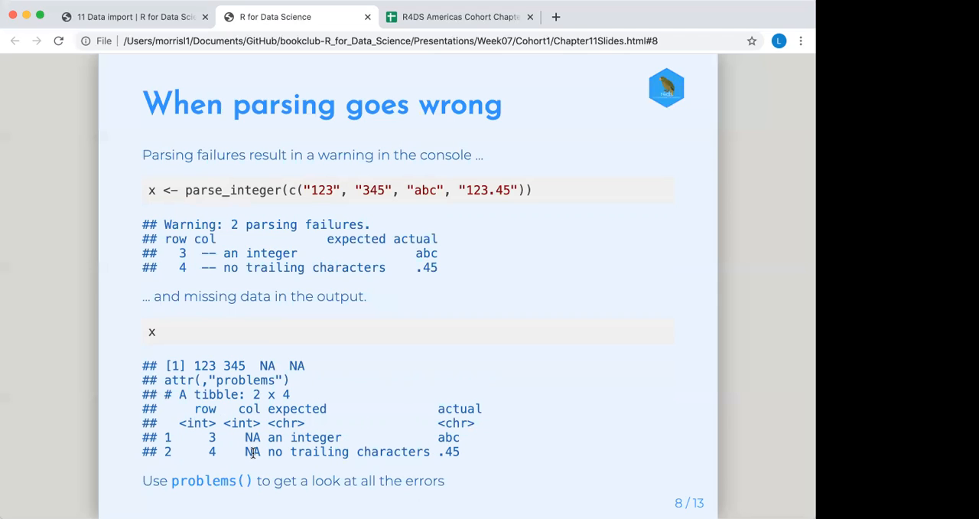
pyautogui.moveTo(440, 456)
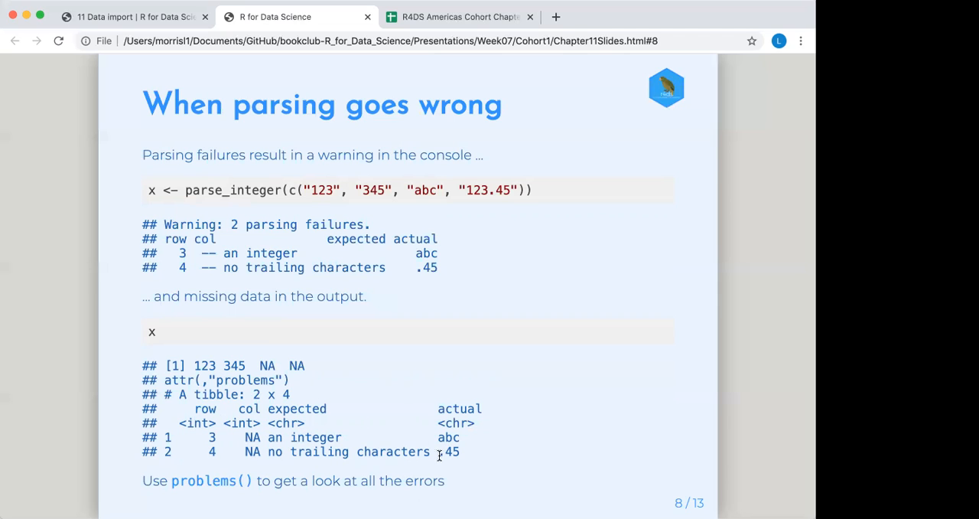
pyautogui.moveTo(468, 457)
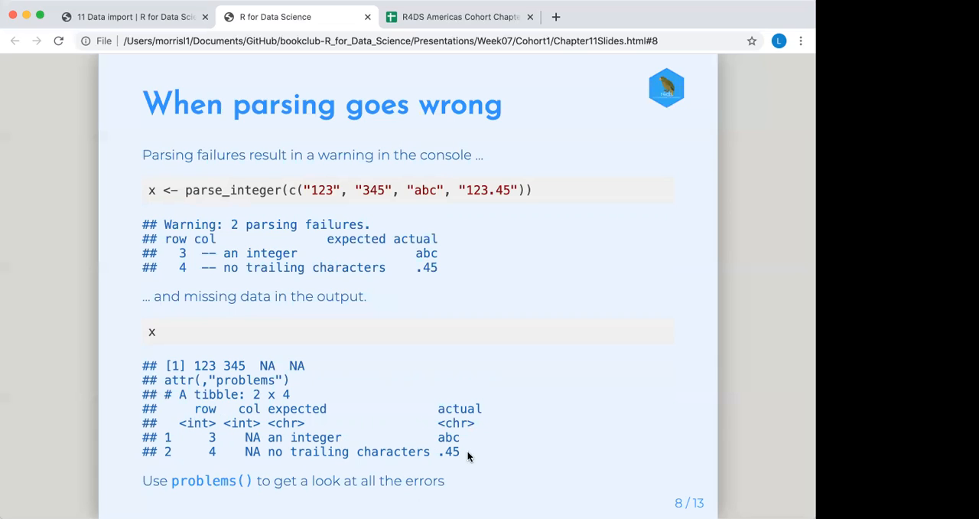
pyautogui.moveTo(465, 422)
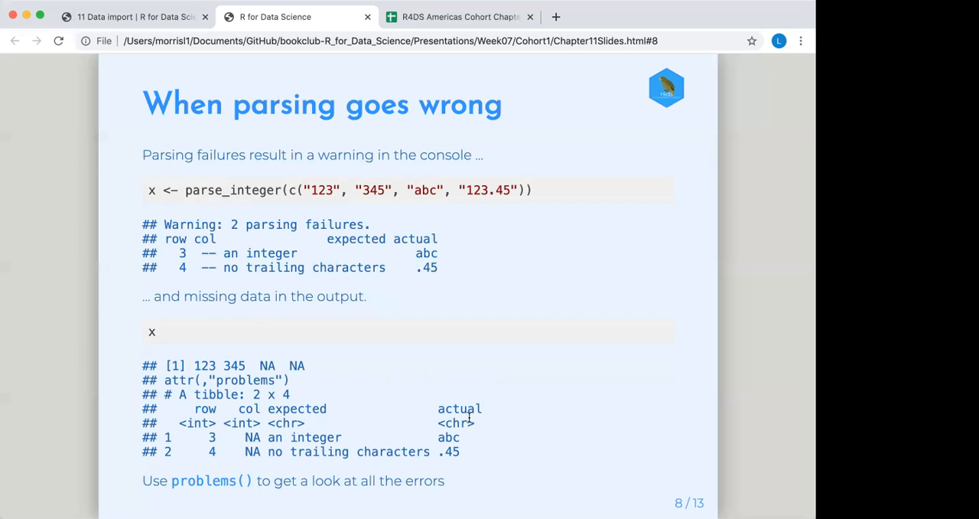
pyautogui.moveTo(390, 397)
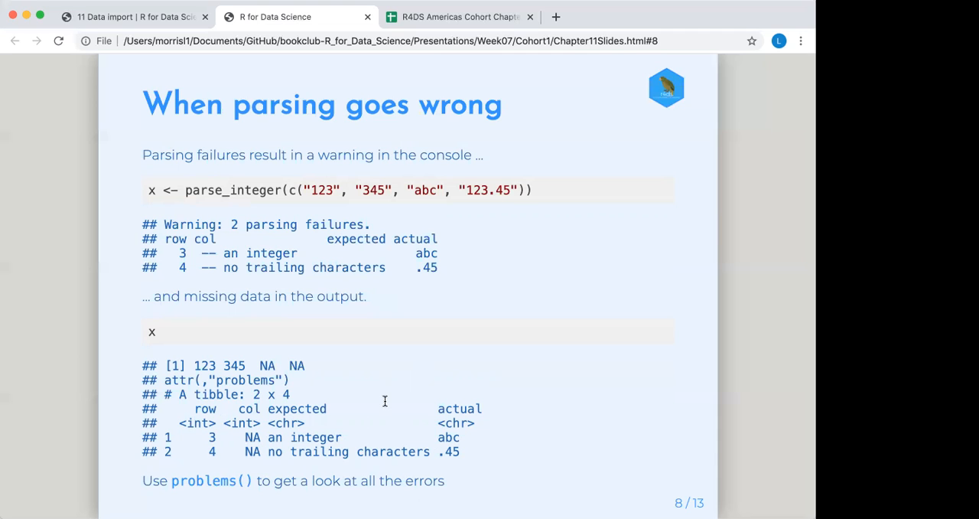
# Advance from slide 8 to 'How readr works', on column type guessing and col_*() arguments.
pyautogui.press('Right')
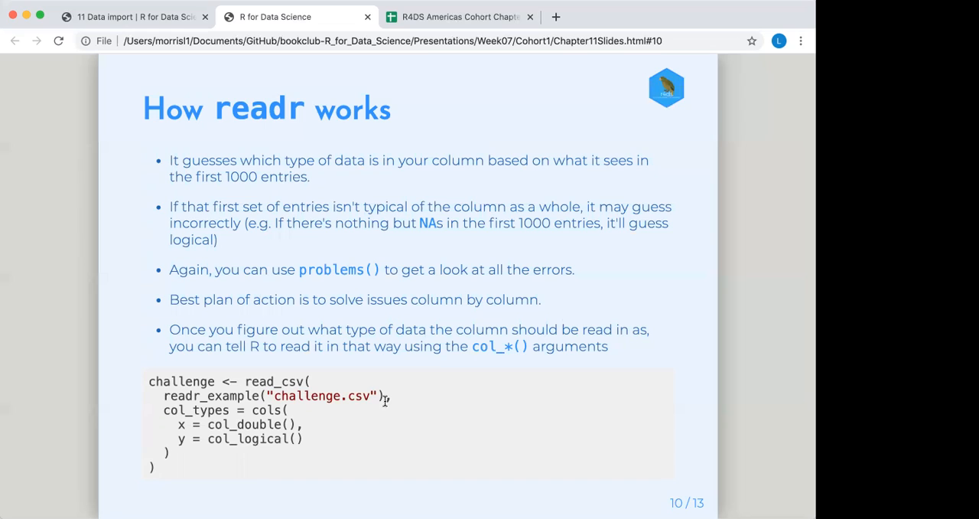
pyautogui.moveTo(346, 214)
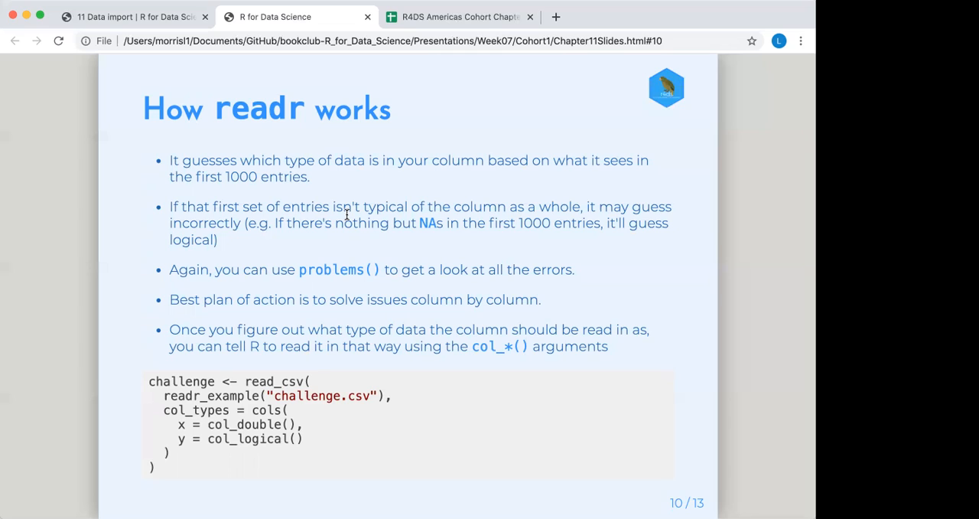
pyautogui.moveTo(302, 257)
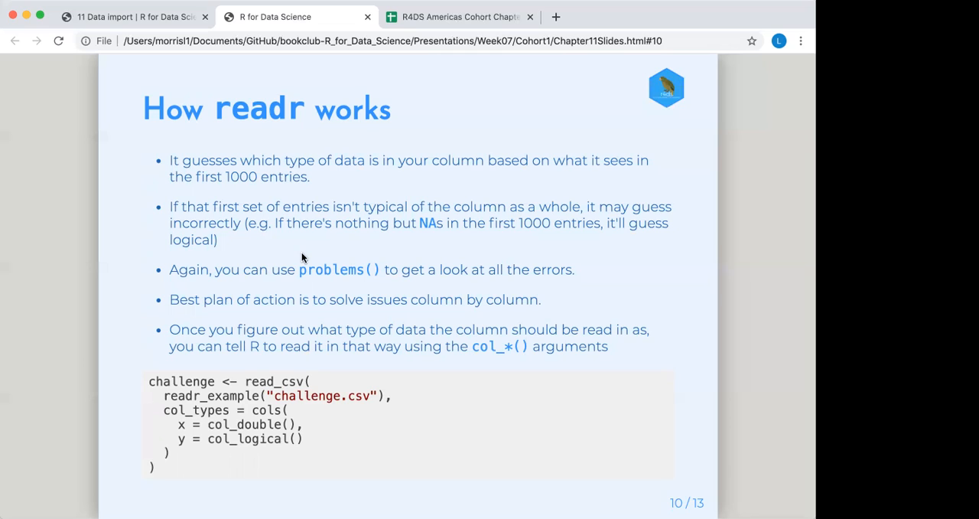
pyautogui.moveTo(264, 269)
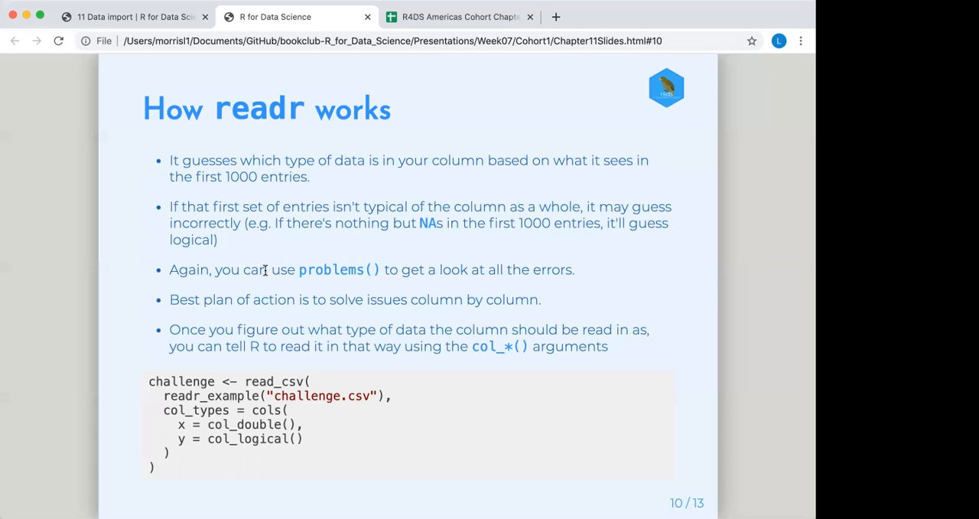
pyautogui.moveTo(239, 299)
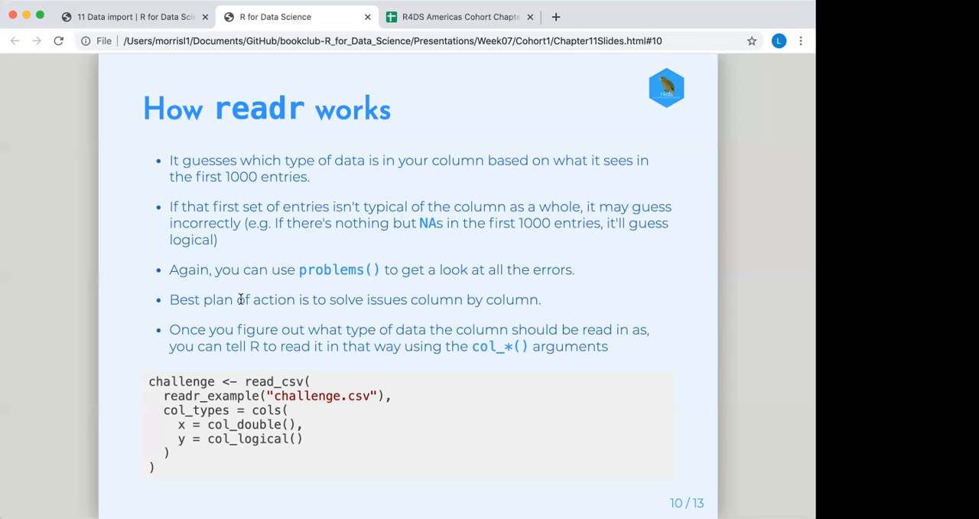
pyautogui.moveTo(210, 285)
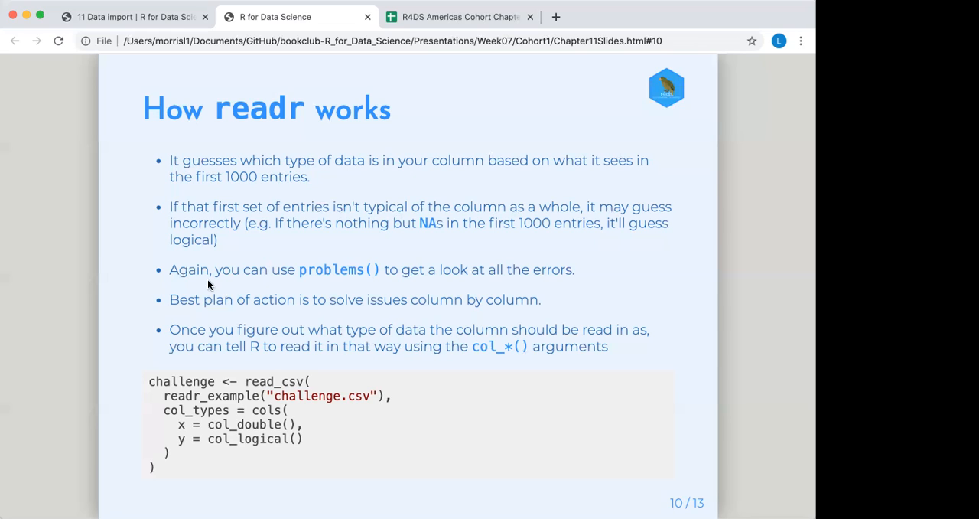
pyautogui.moveTo(202, 269)
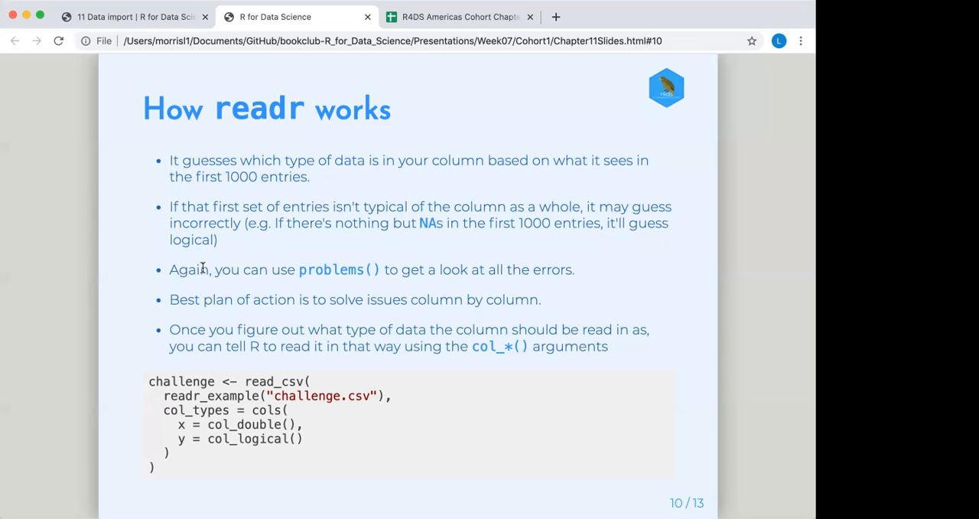
pyautogui.moveTo(227, 288)
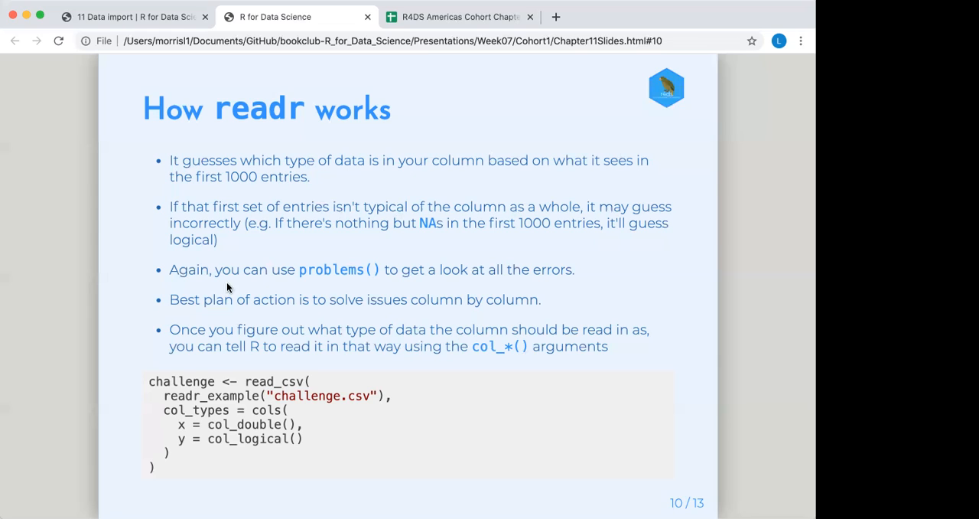
pyautogui.moveTo(184, 423)
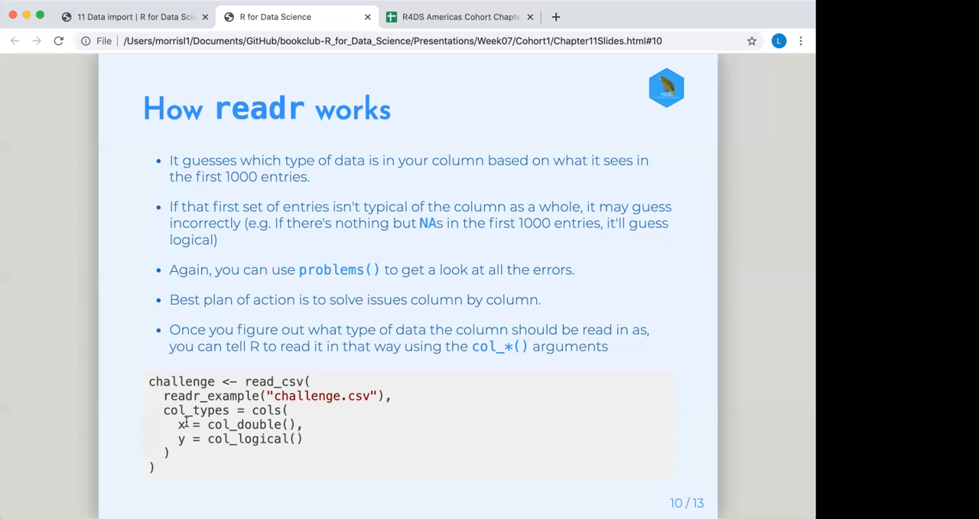
pyautogui.moveTo(217, 428)
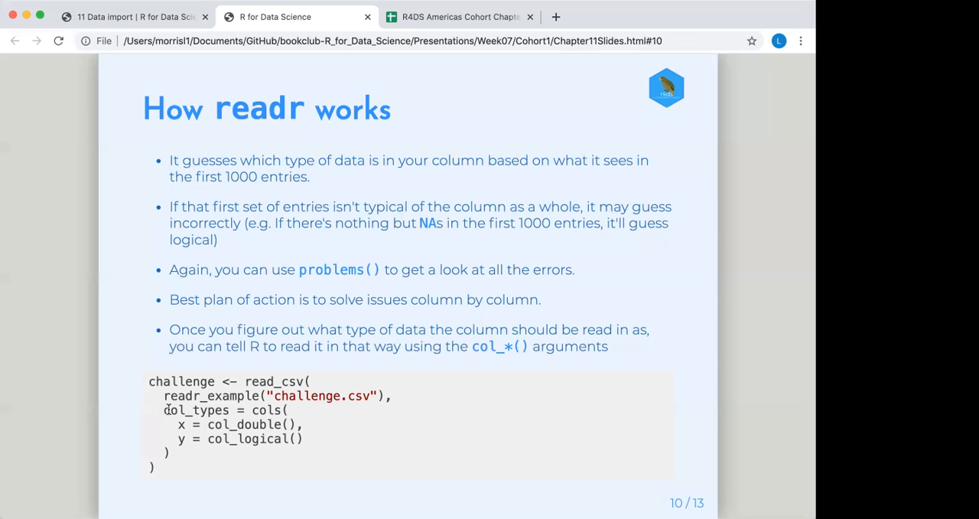
pyautogui.moveTo(184, 402)
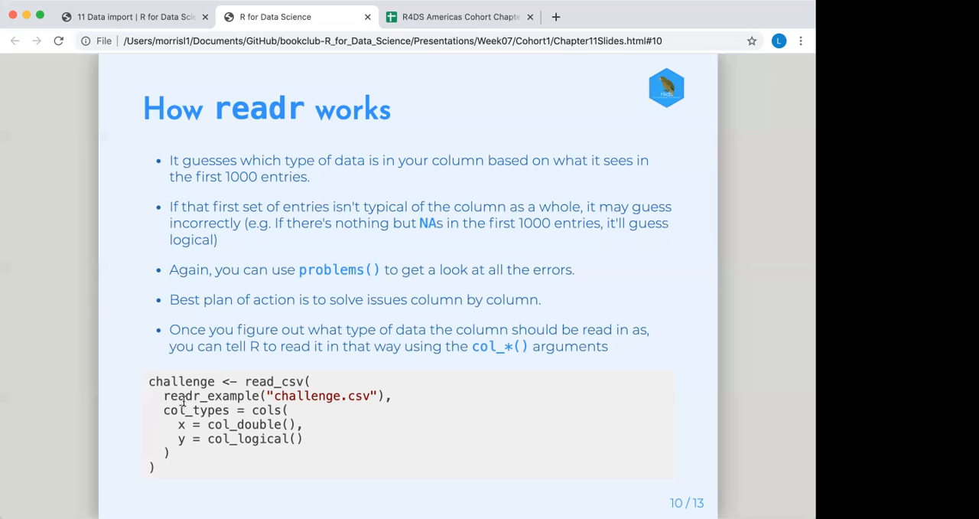
pyautogui.moveTo(263, 374)
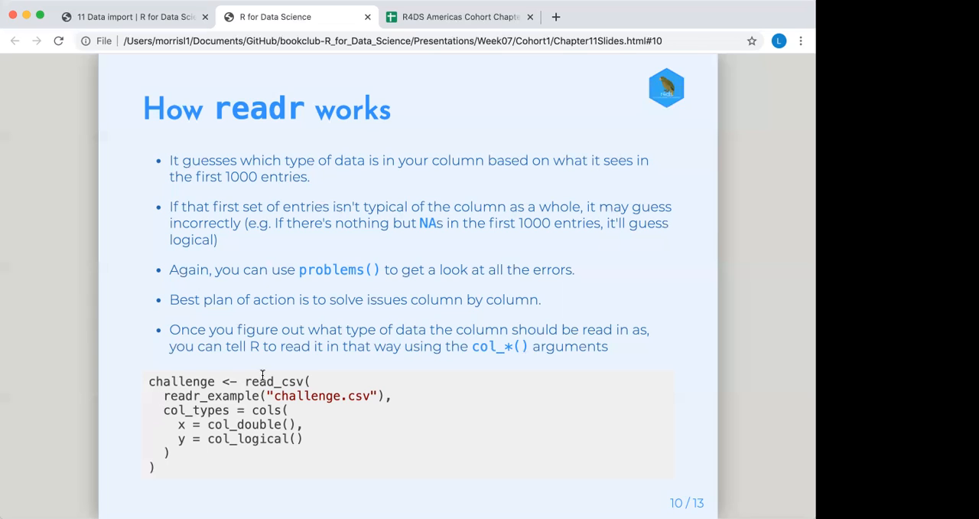
pyautogui.moveTo(168, 416)
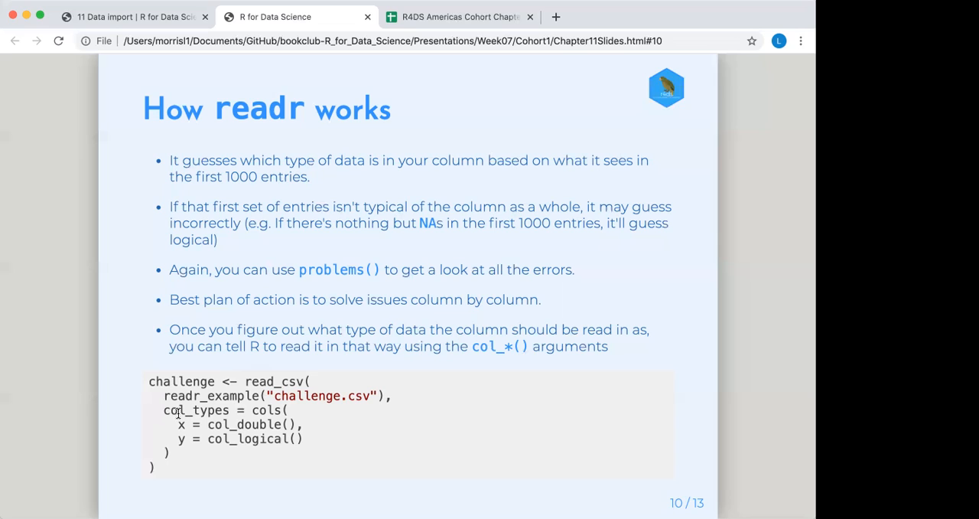
pyautogui.moveTo(237, 410)
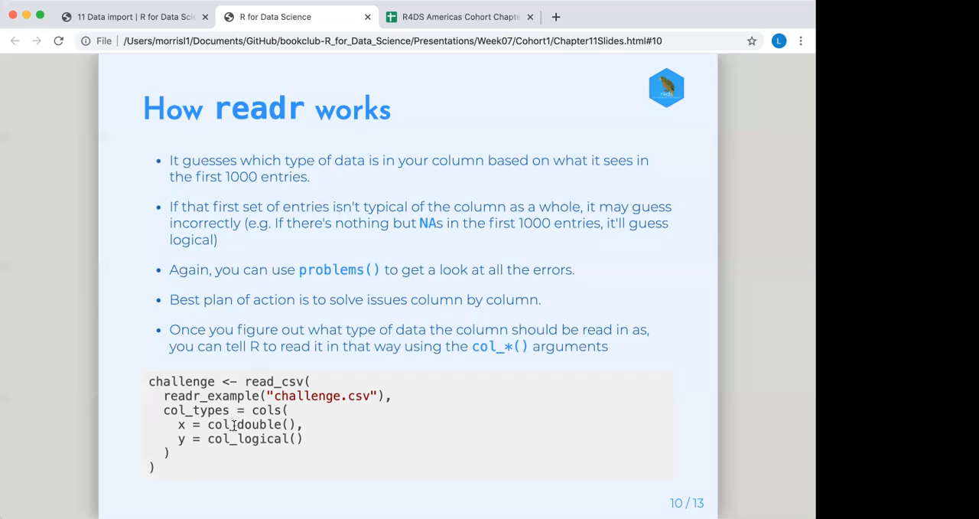
pyautogui.moveTo(218, 429)
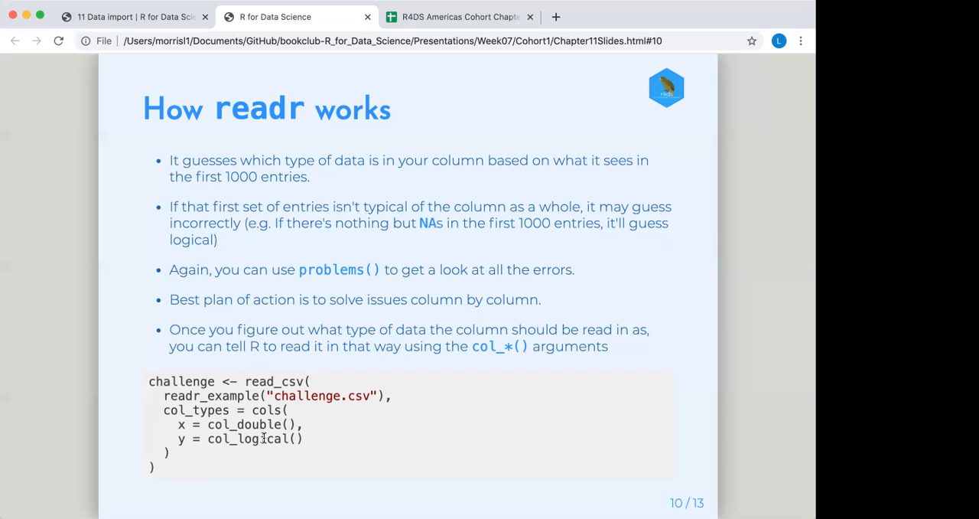
pyautogui.moveTo(271, 457)
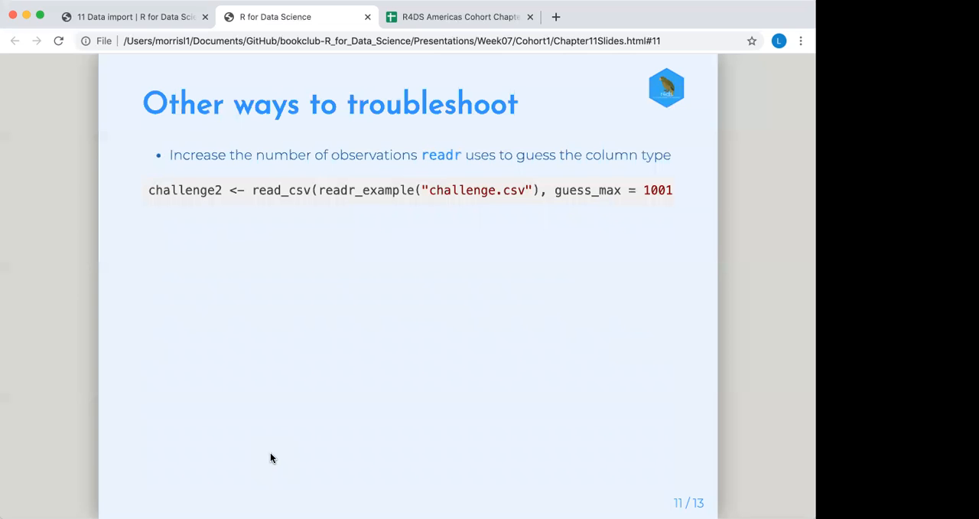
# Advance to slide 12, adding the read-all-as-character option and type_convert().
pyautogui.press('Right')
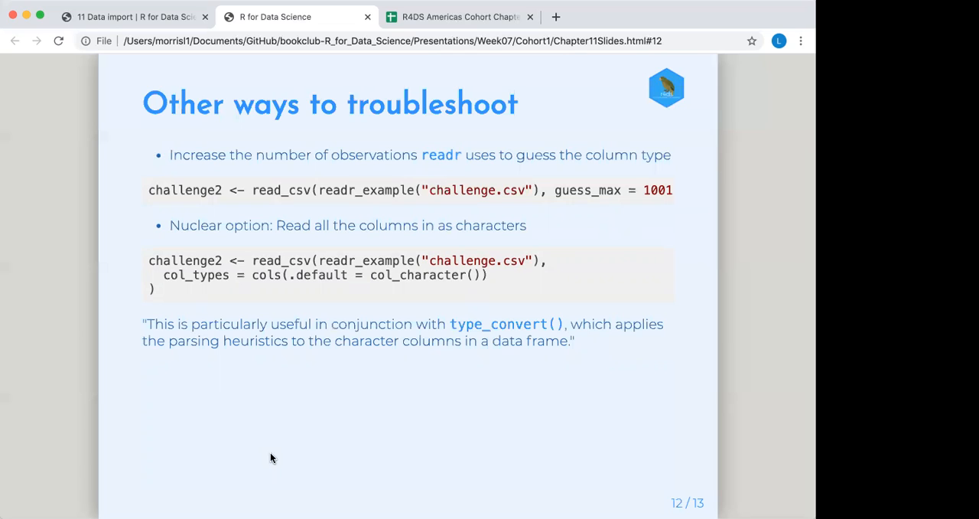
pyautogui.moveTo(181, 258)
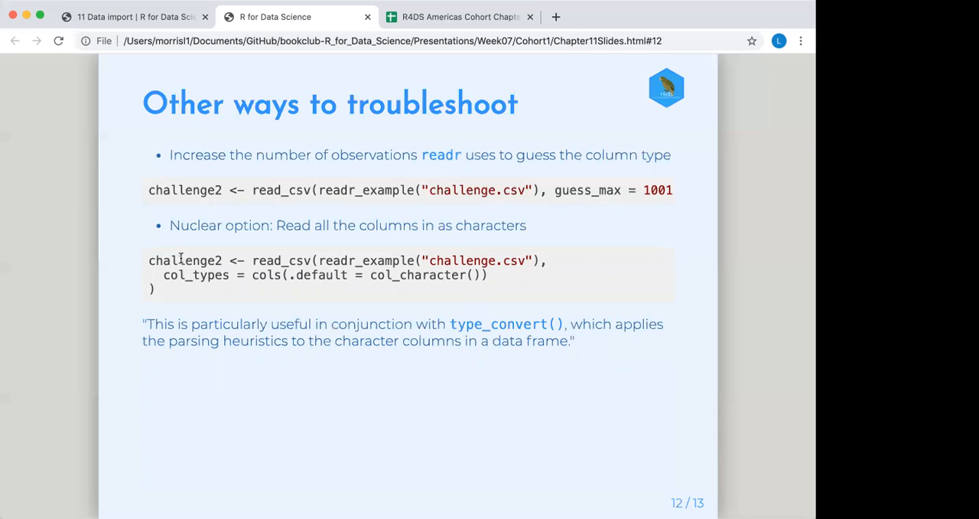
pyautogui.moveTo(344, 274)
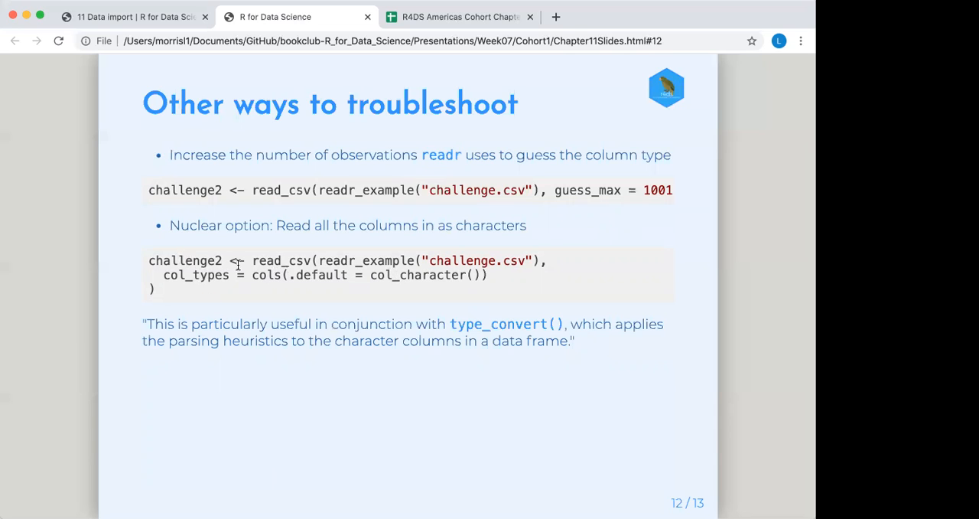
pyautogui.moveTo(415, 255)
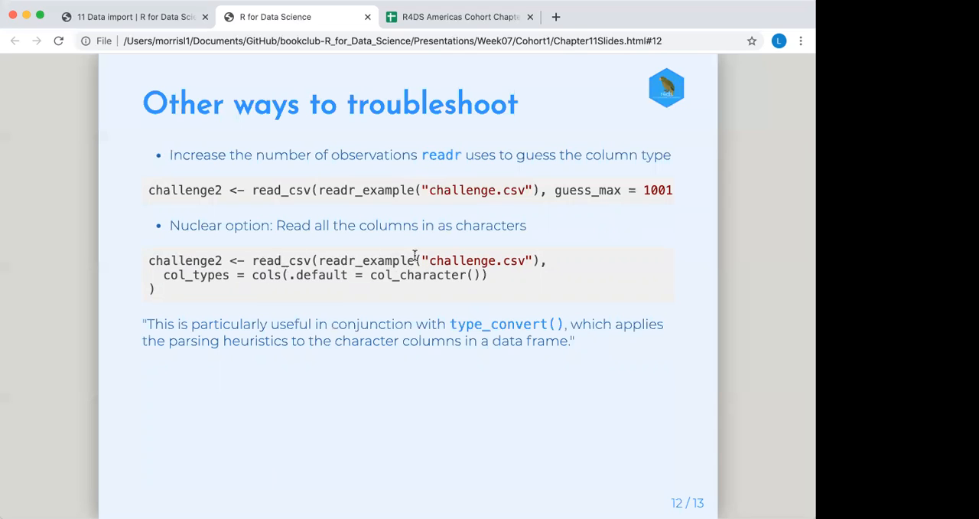
pyautogui.moveTo(221, 275)
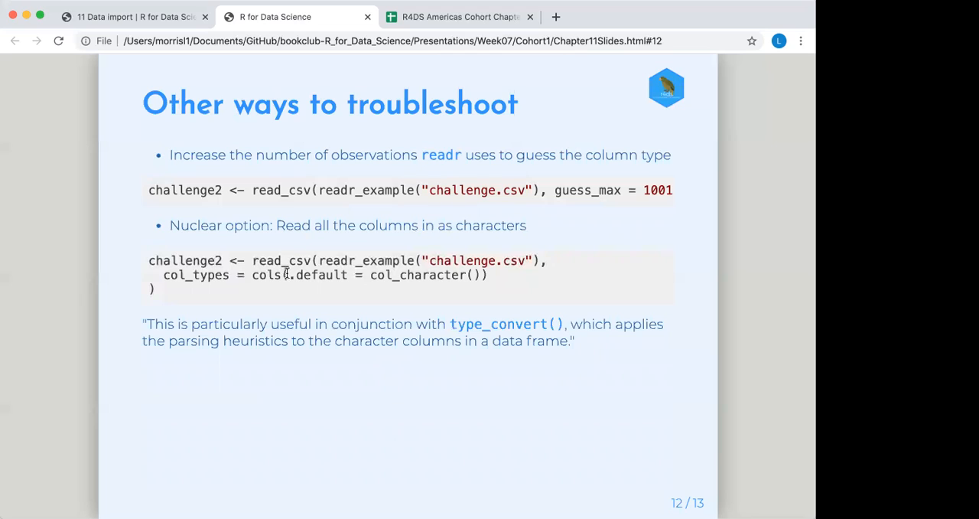
pyautogui.moveTo(347, 275)
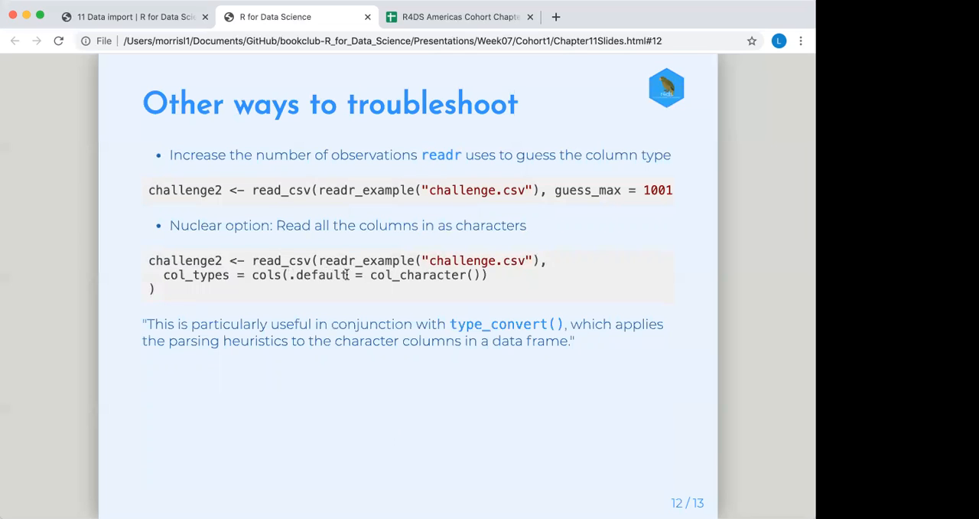
pyautogui.moveTo(482, 281)
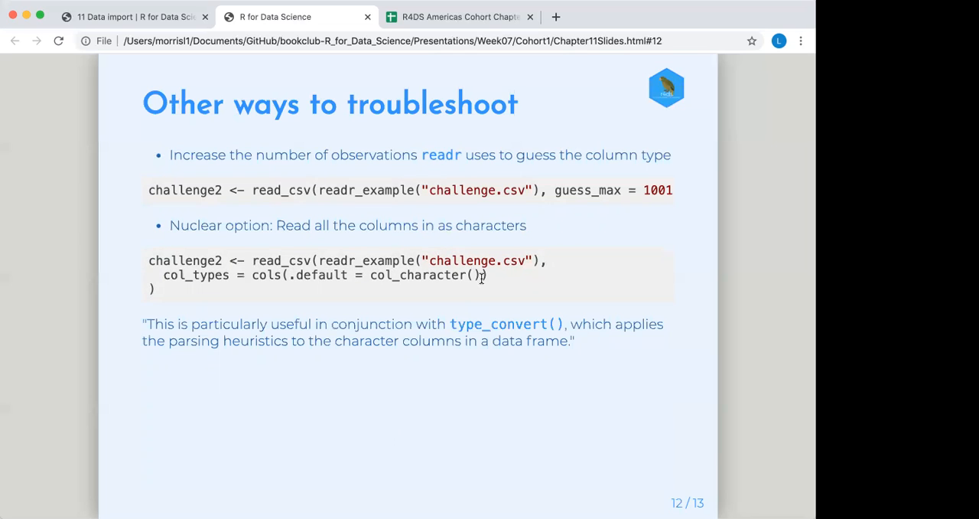
# Advance to final slide 13, 'Writing to a file', covering write_csv(), write_tsv(), write_excel_csv().
pyautogui.press('Right')
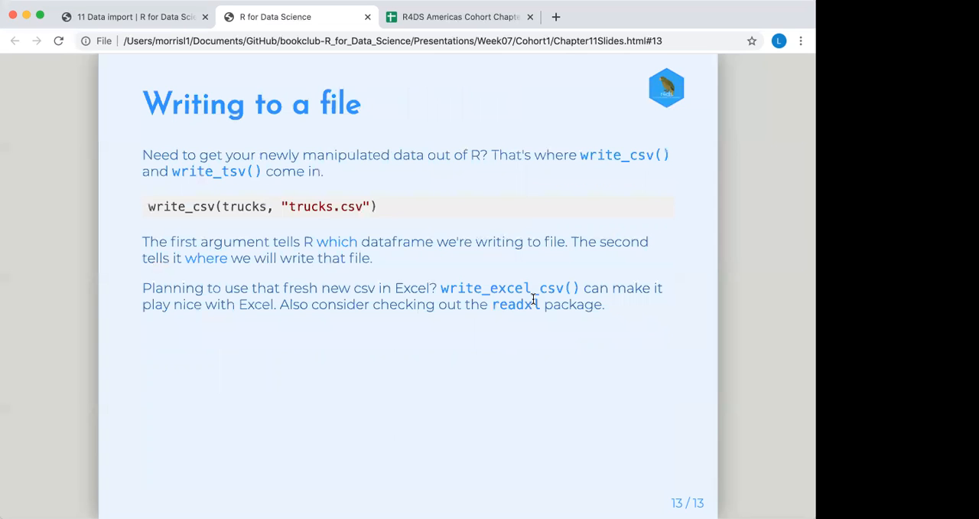